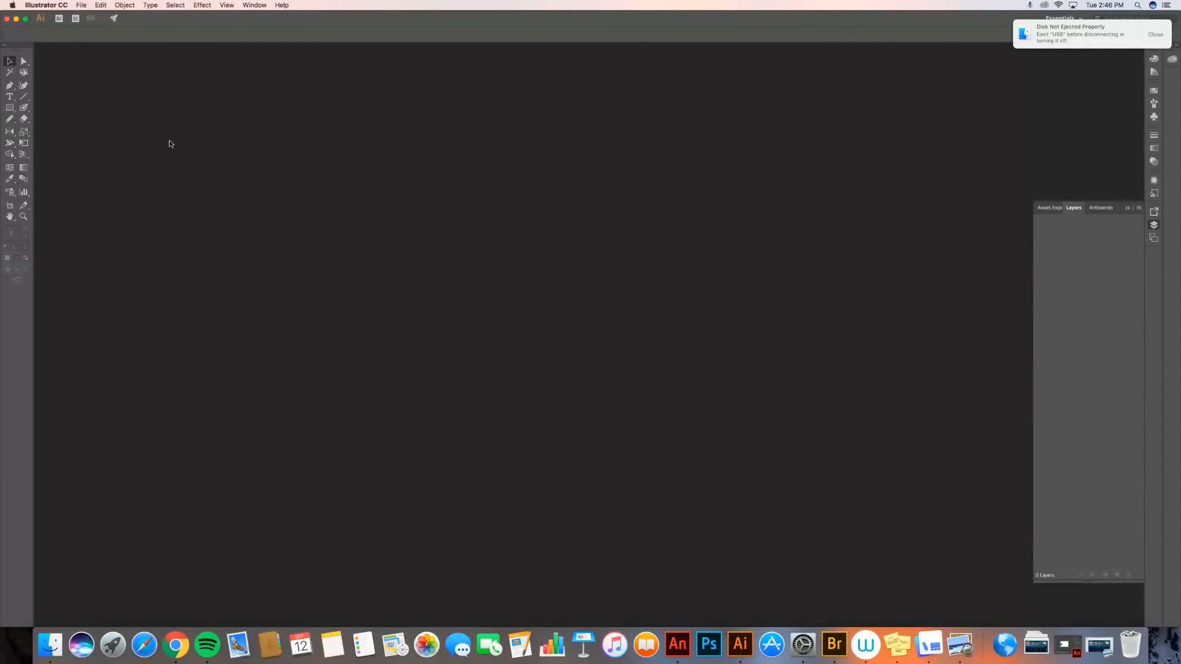
{"action": "mouse_move", "coordinate": [505, 320]}
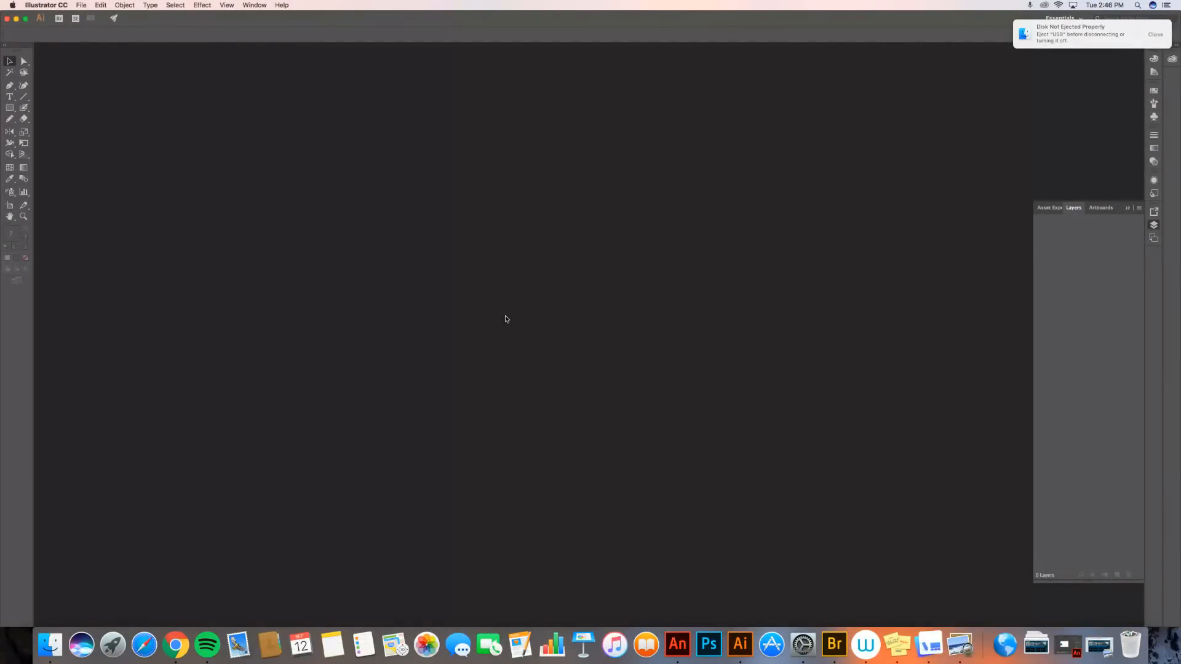
{"action": "mouse_move", "coordinate": [267, 221]}
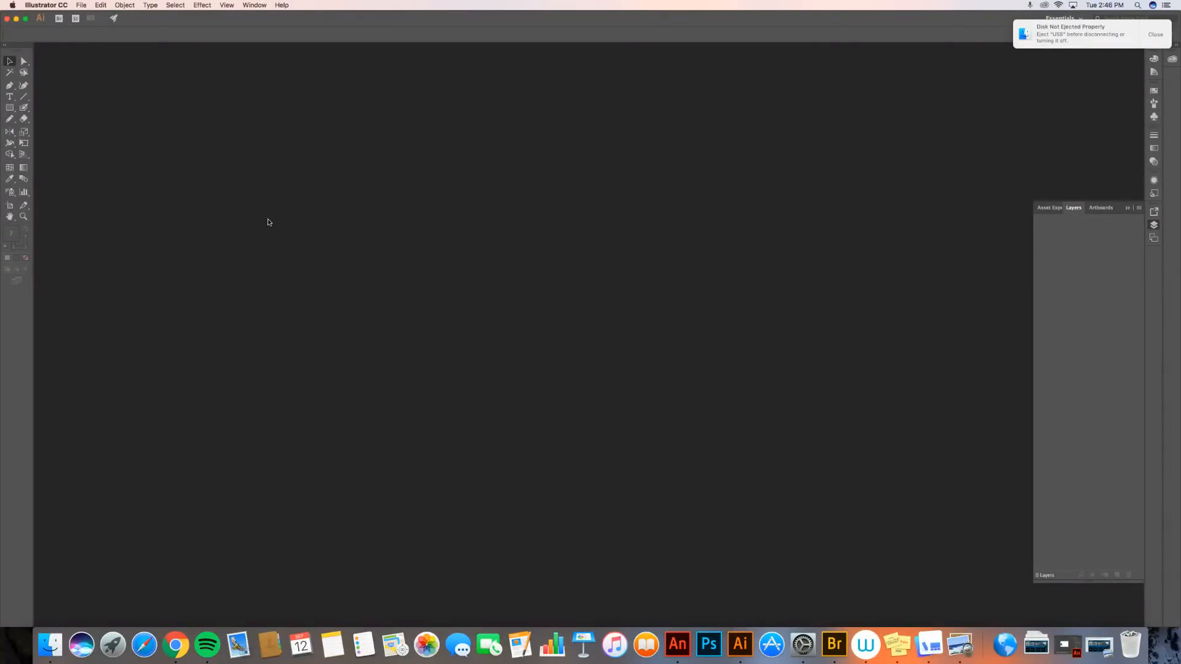
Show the File menu commands for creating documents
{"action": "left_click", "coordinate": [81, 5]}
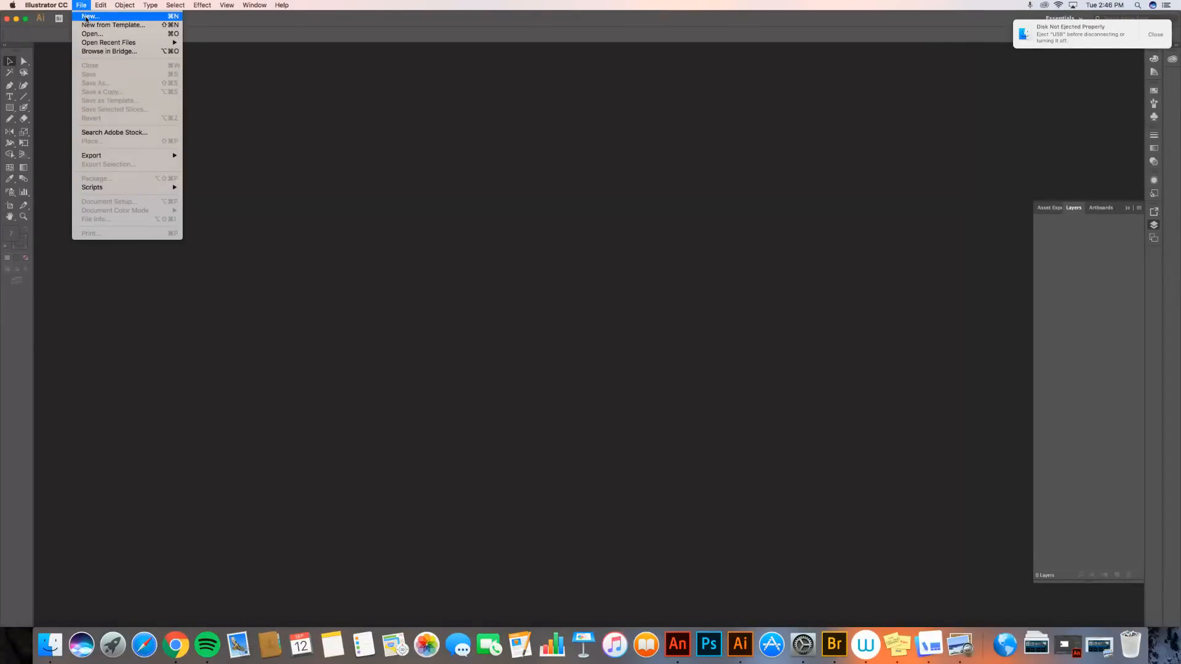
Start a new document with print presets, trying Tabloid and B4 before settling on Letter (612×792 pt)
{"action": "left_click", "coordinate": [90, 16]}
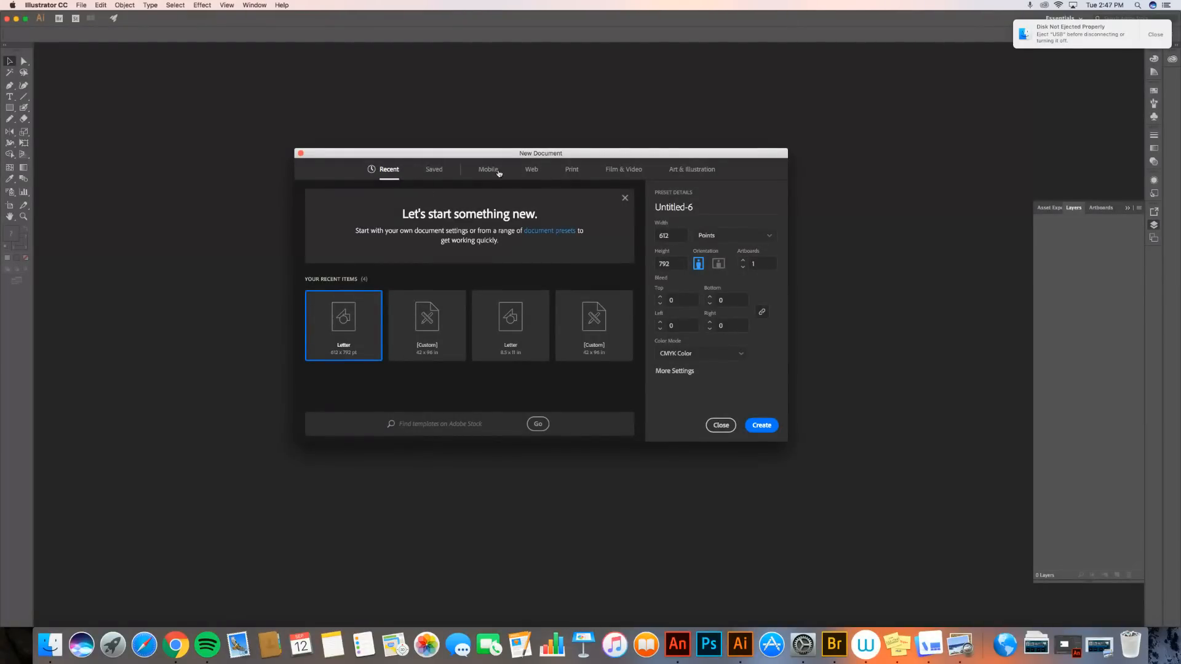
{"action": "left_click", "coordinate": [571, 169]}
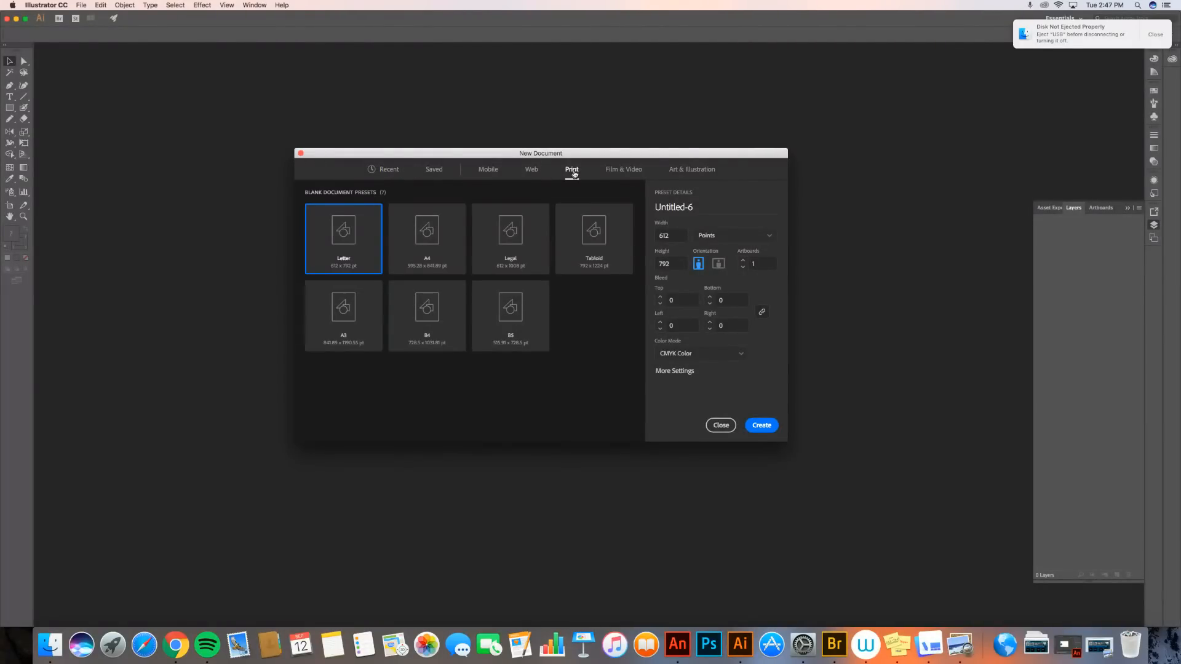
{"action": "mouse_move", "coordinate": [566, 190]}
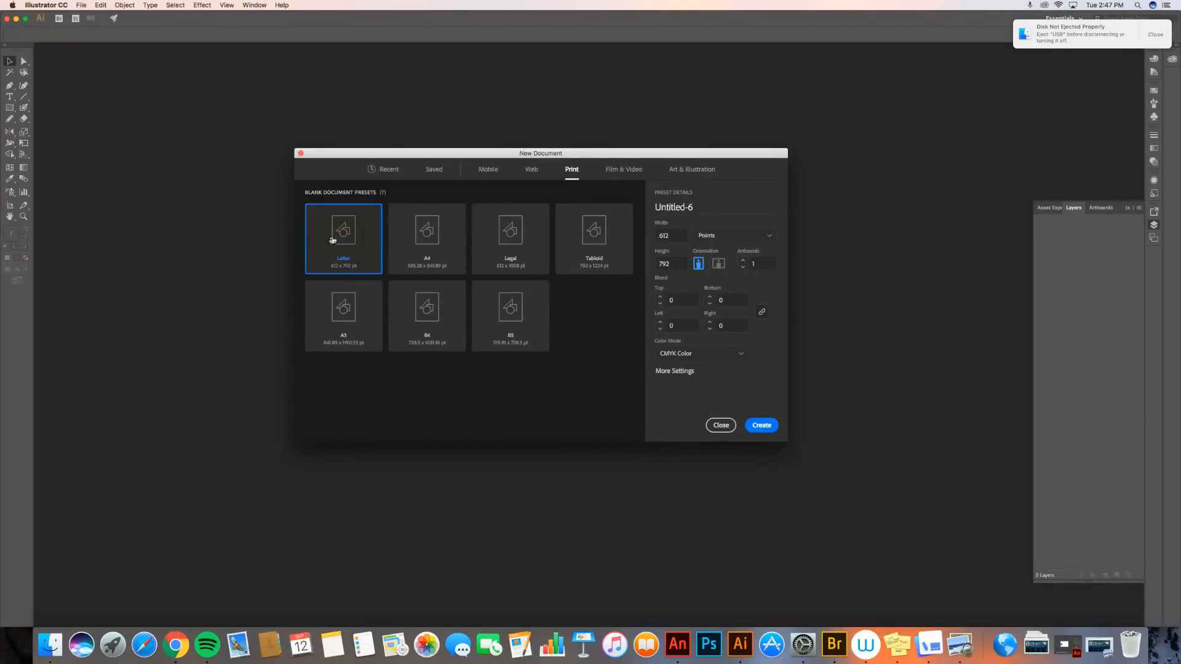
{"action": "mouse_move", "coordinate": [344, 239]}
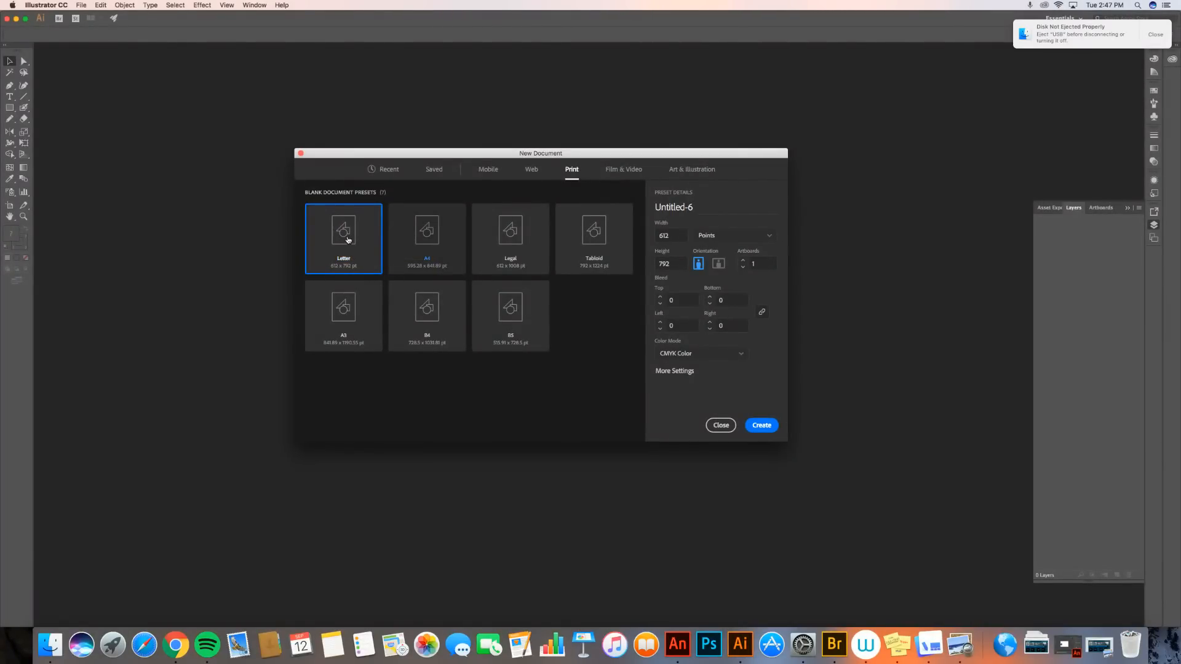
{"action": "left_click", "coordinate": [593, 238]}
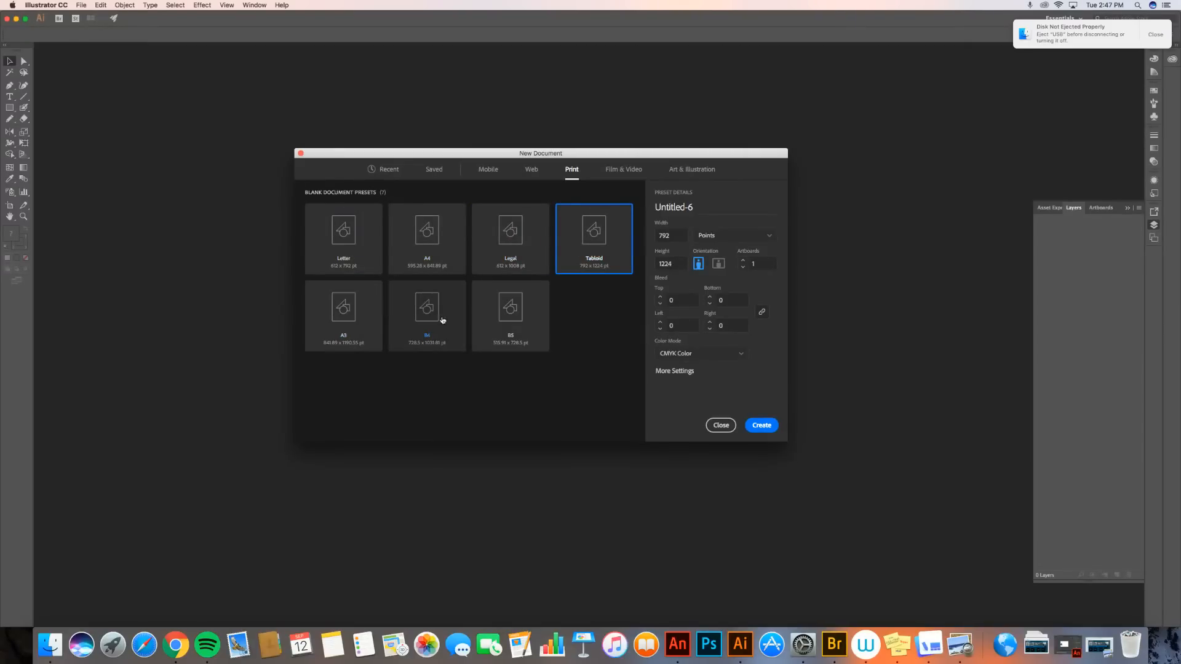
{"action": "left_click", "coordinate": [427, 315]}
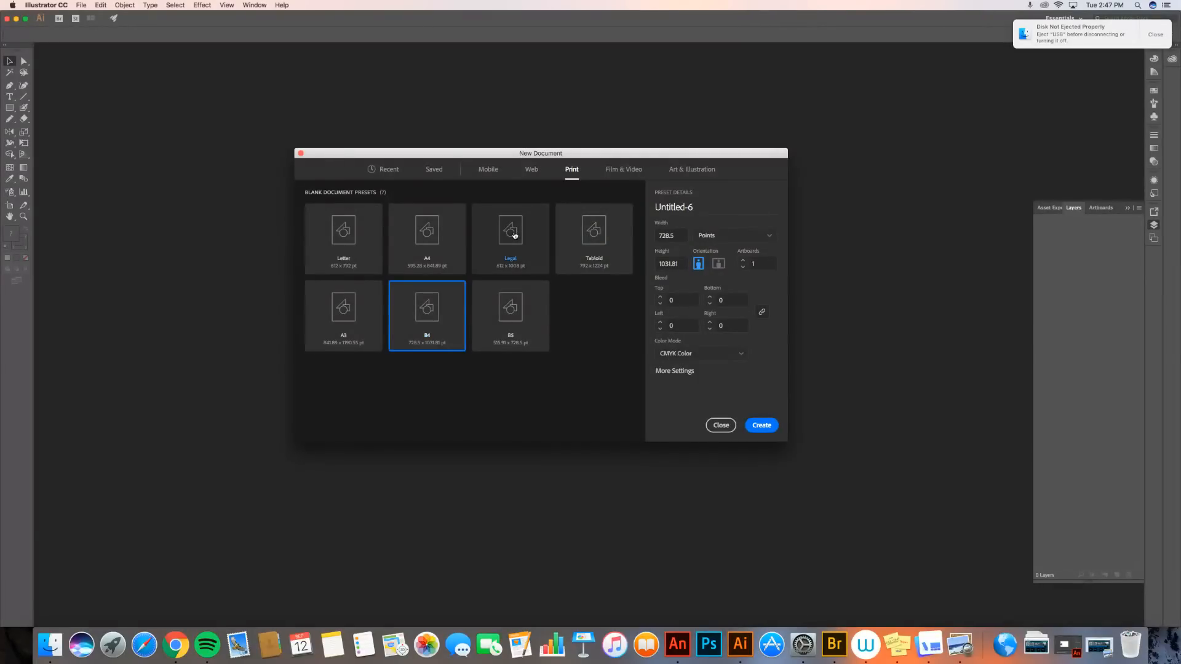
{"action": "left_click", "coordinate": [343, 238]}
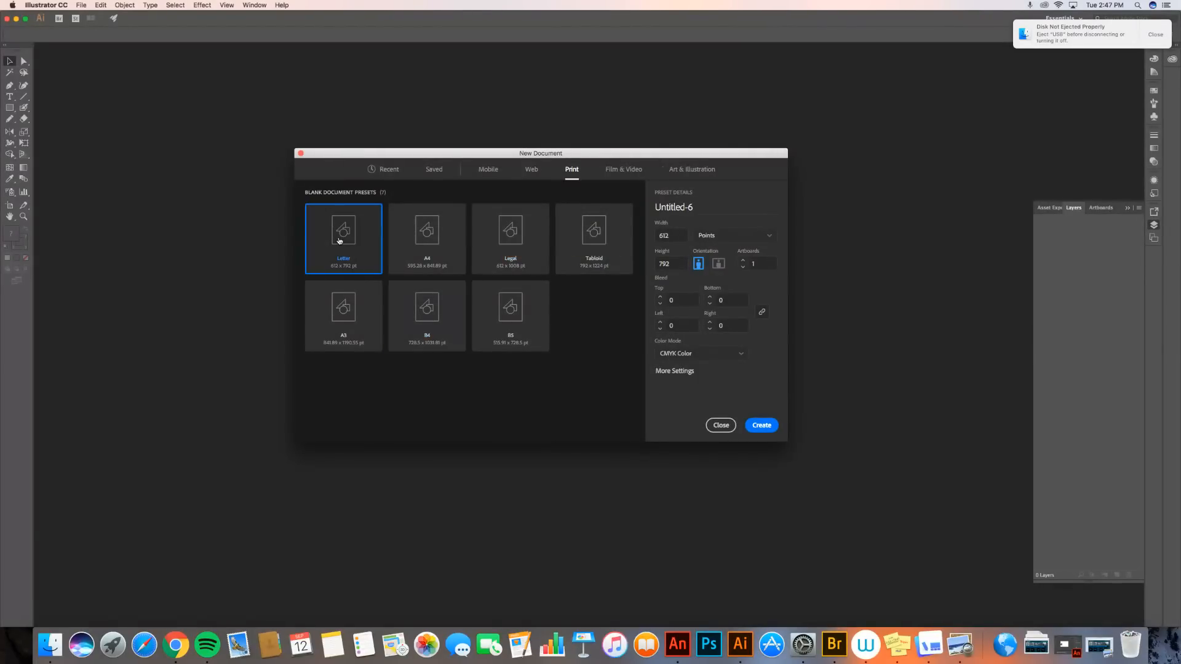
{"action": "mouse_move", "coordinate": [687, 200]}
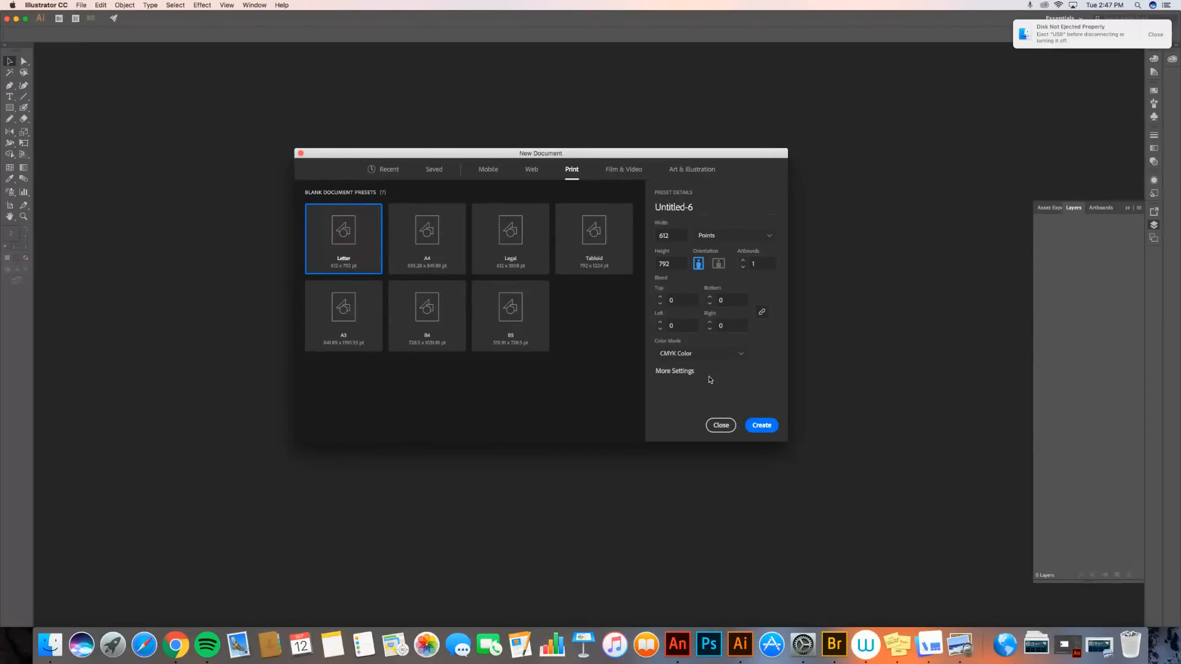
Name the new document 'Practice 1'
{"action": "left_click", "coordinate": [674, 206]}
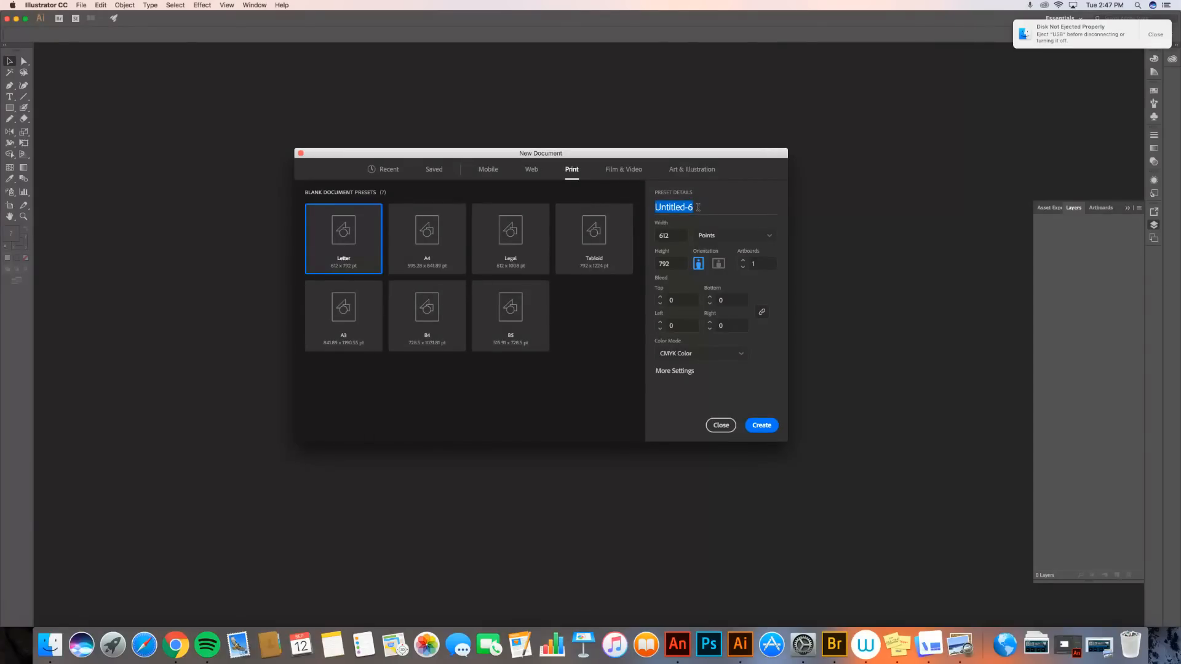
{"action": "type", "text": "Practice 1"}
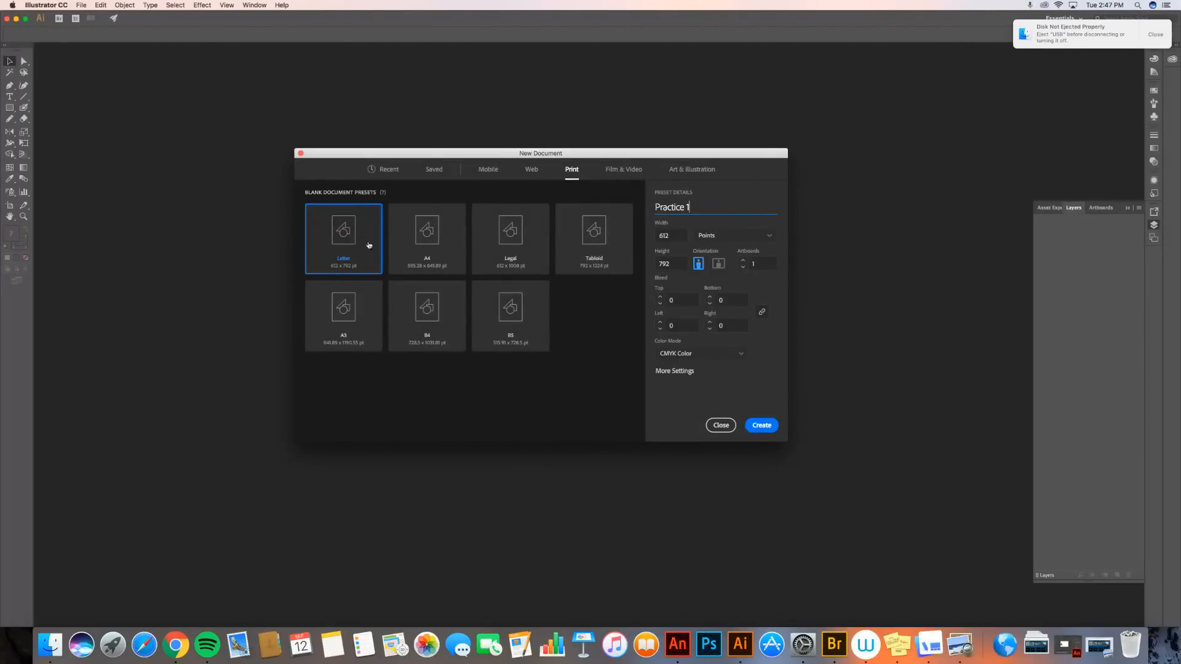
{"action": "mouse_move", "coordinate": [343, 271]}
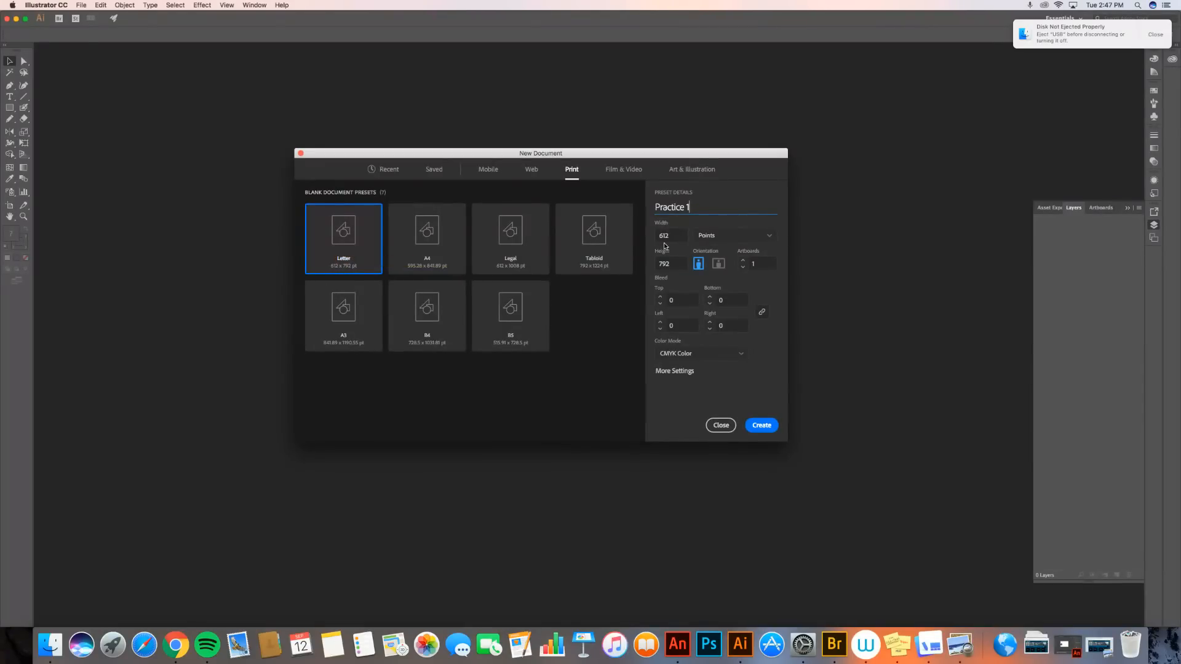
{"action": "mouse_move", "coordinate": [676, 263]}
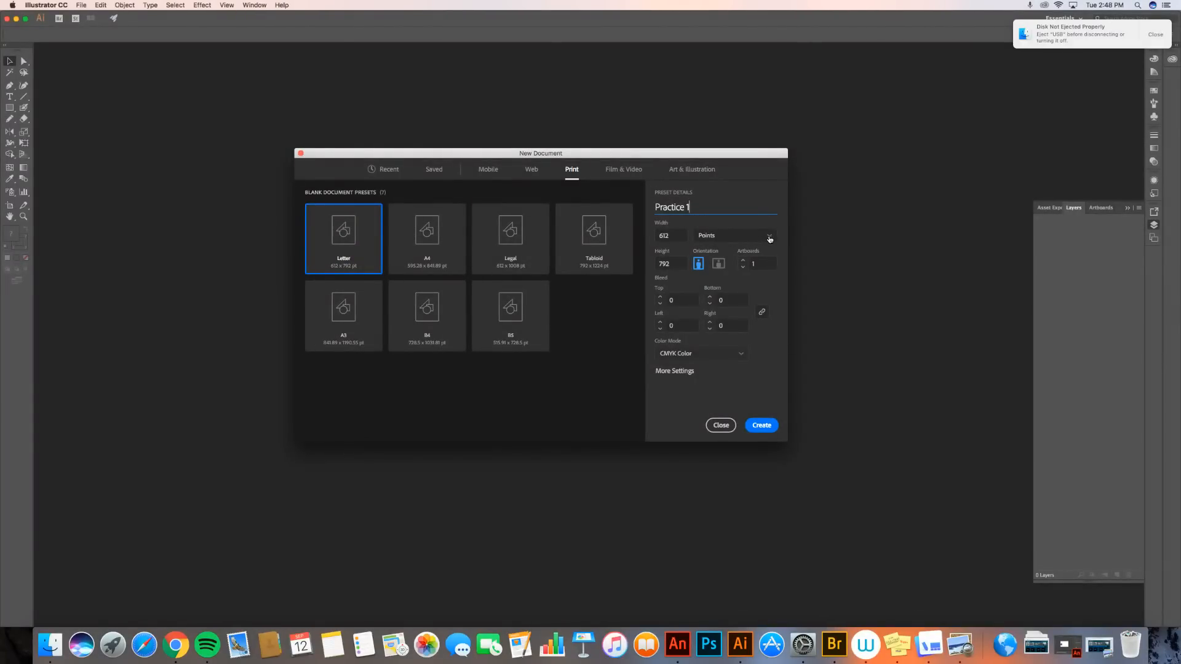
Measure the page in inches so it reads 8.5 by 11
{"action": "left_click", "coordinate": [767, 235]}
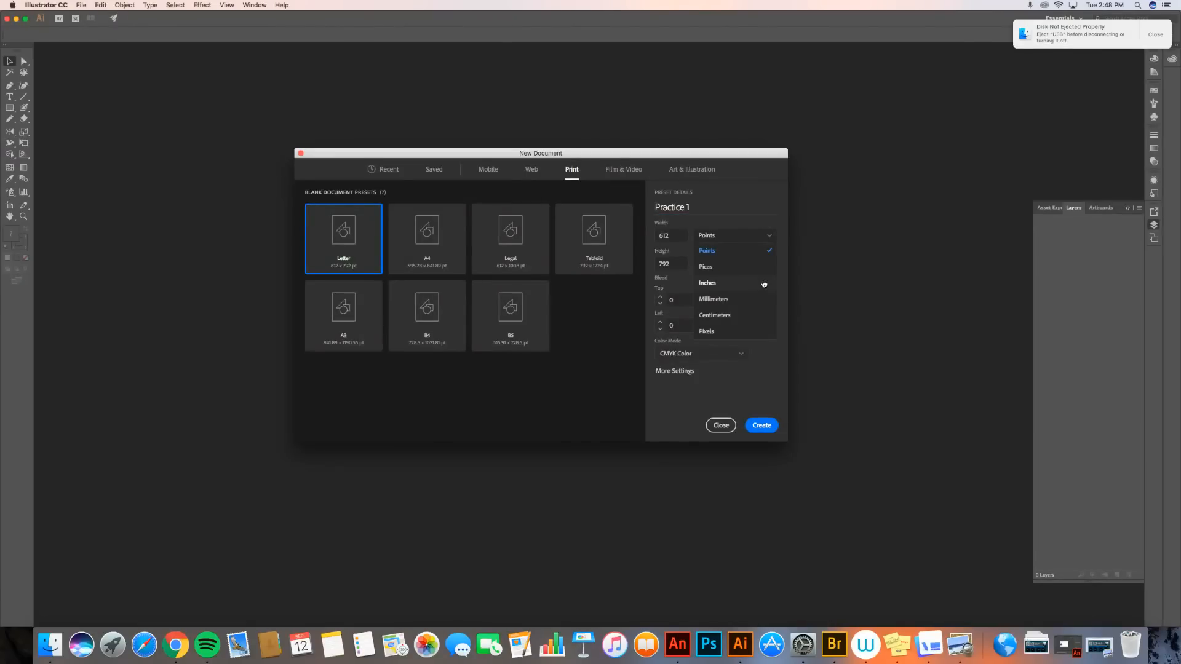
{"action": "left_click", "coordinate": [707, 283]}
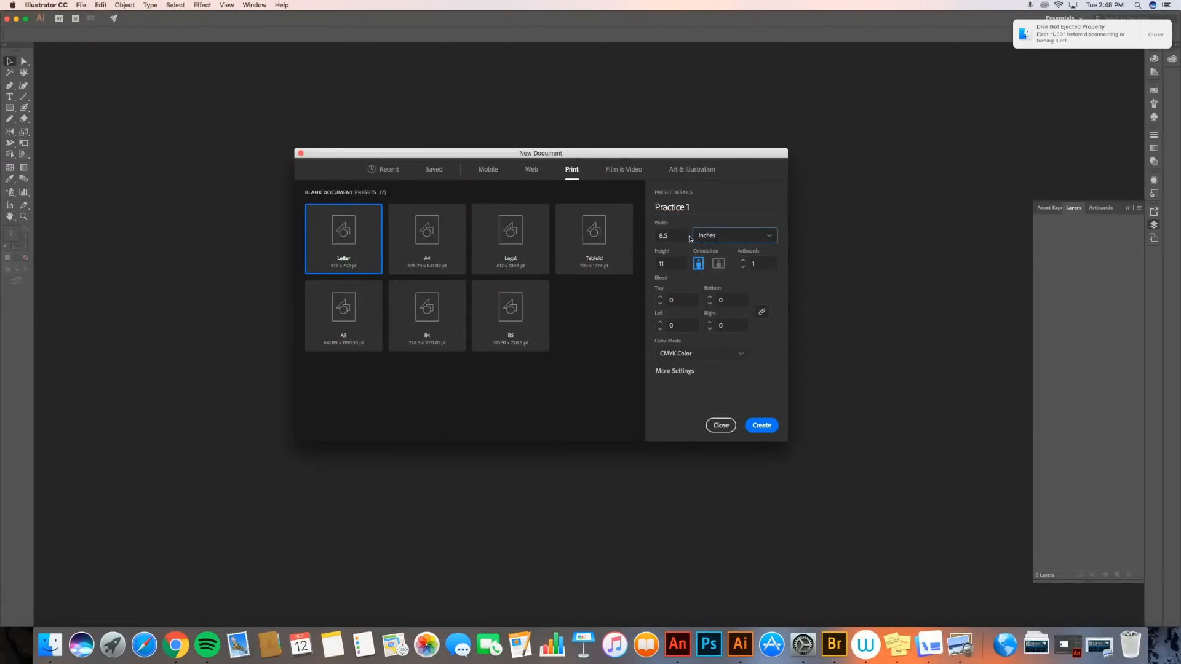
{"action": "left_click", "coordinate": [669, 235]}
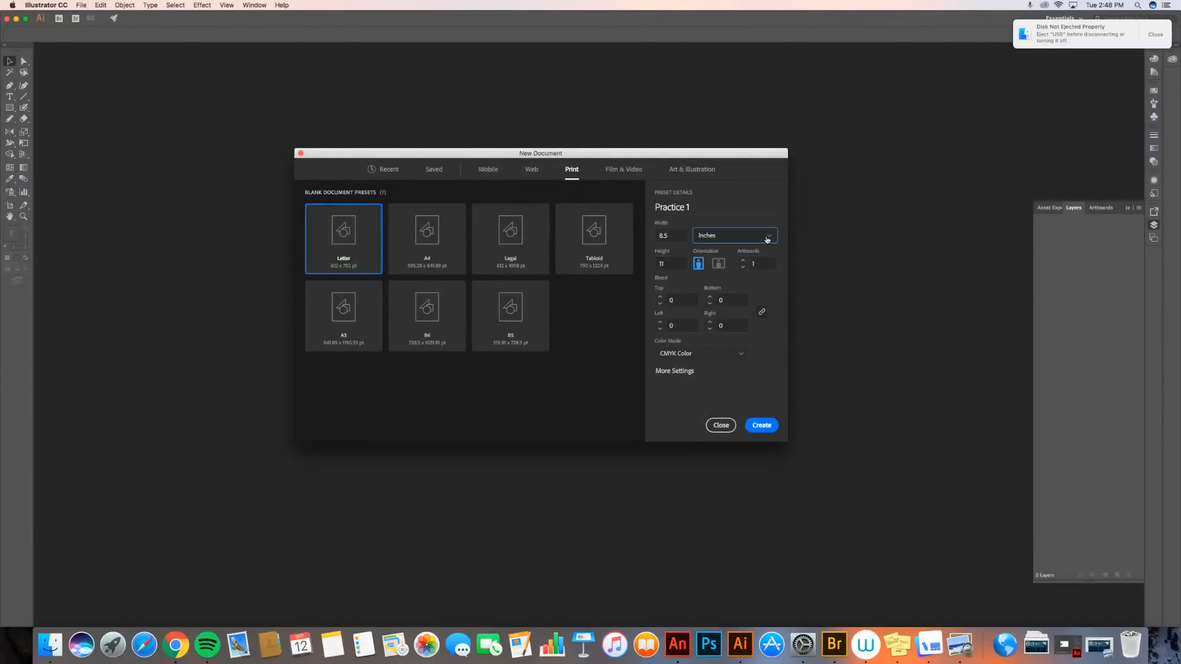
{"action": "mouse_move", "coordinate": [769, 240]}
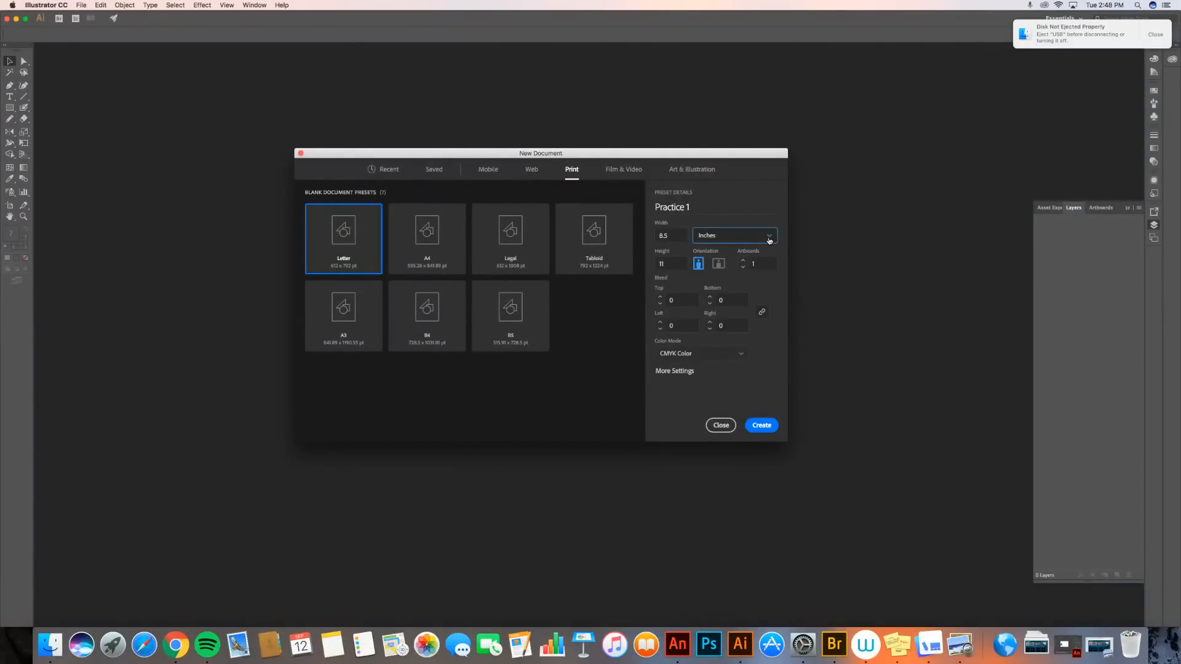
{"action": "left_click", "coordinate": [766, 235]}
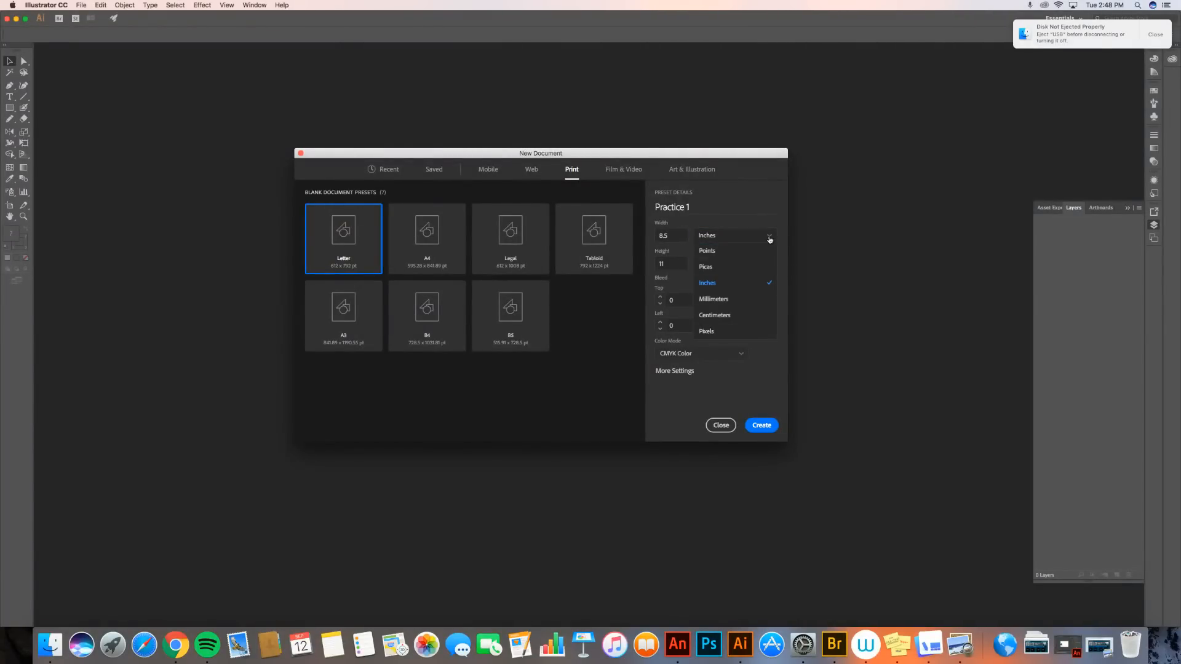
{"action": "left_click", "coordinate": [708, 283]}
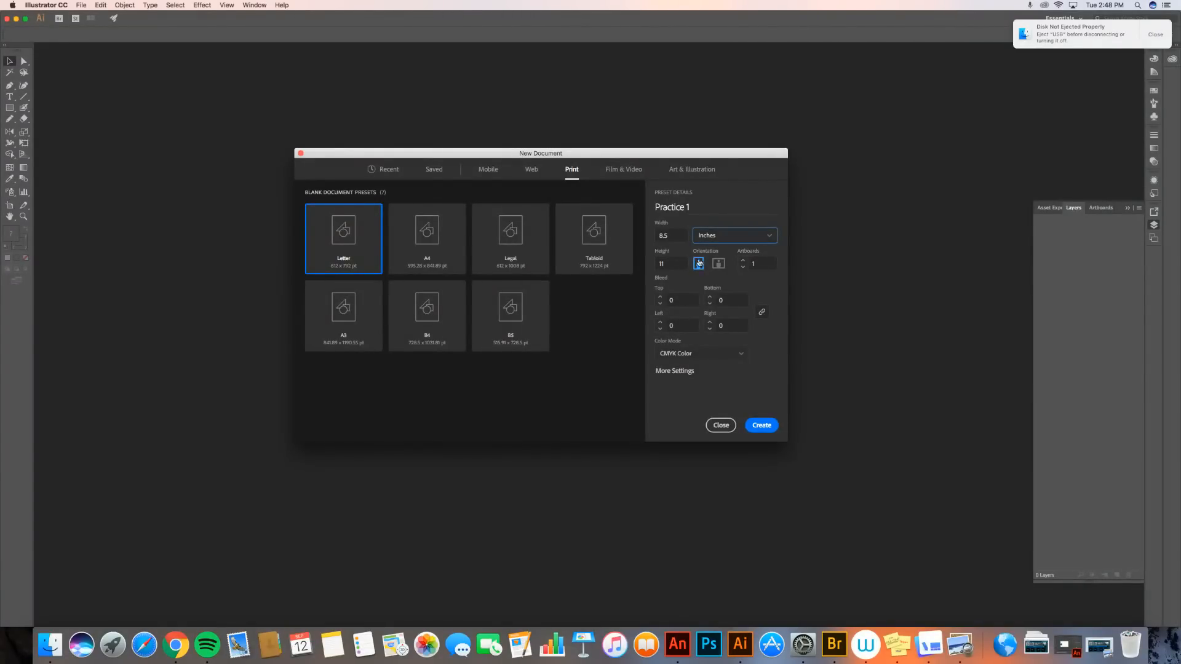
{"action": "left_click", "coordinate": [697, 264]}
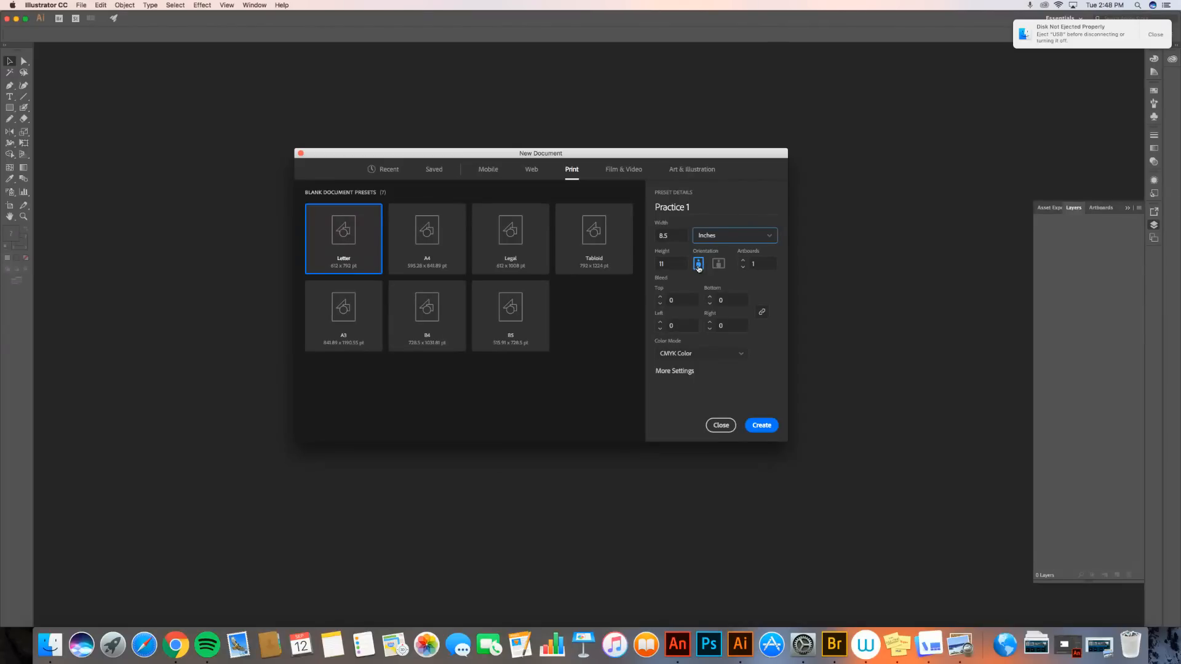
{"action": "left_click", "coordinate": [717, 264]}
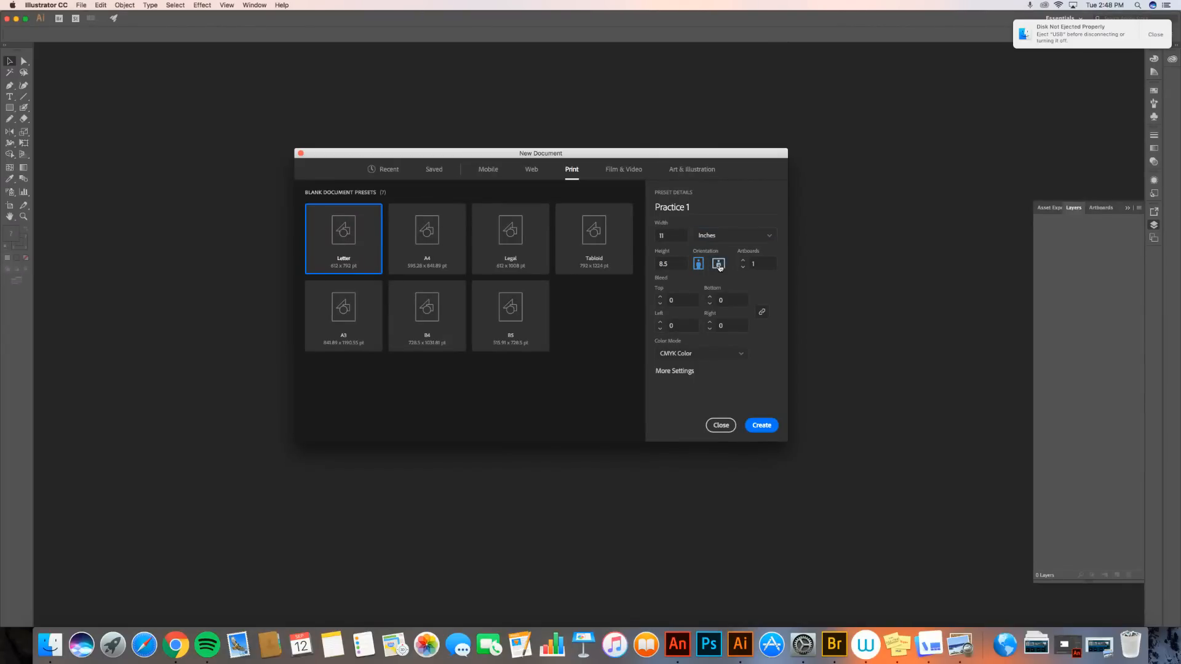
{"action": "left_click", "coordinate": [697, 263]}
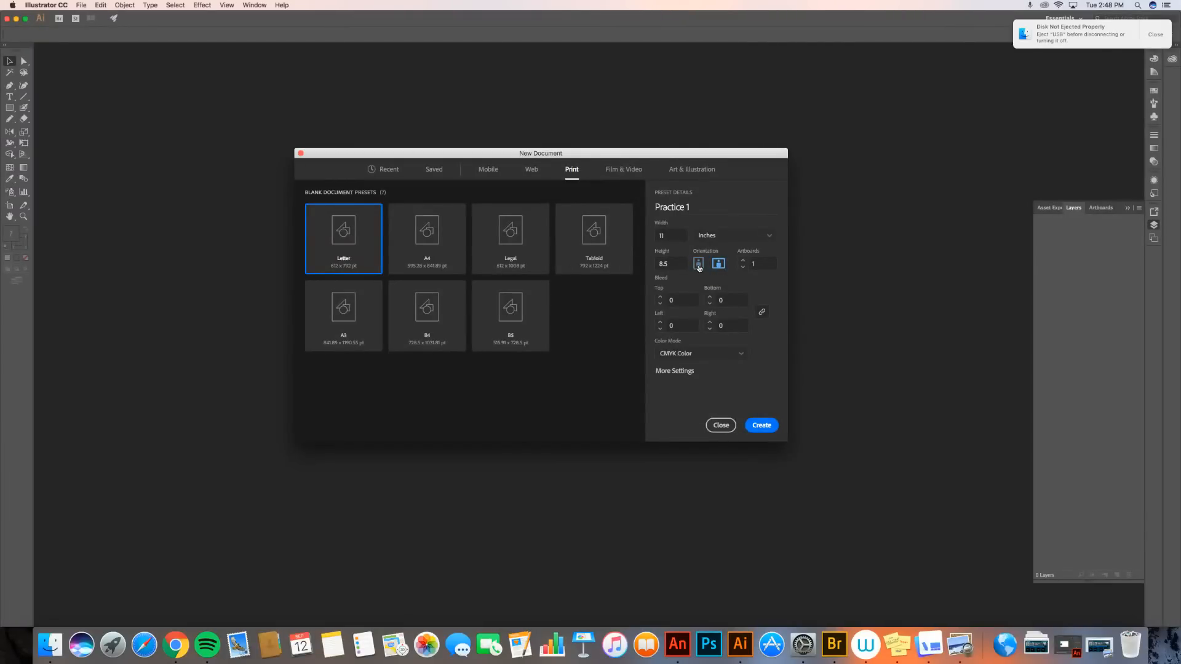
{"action": "left_click", "coordinate": [697, 263]}
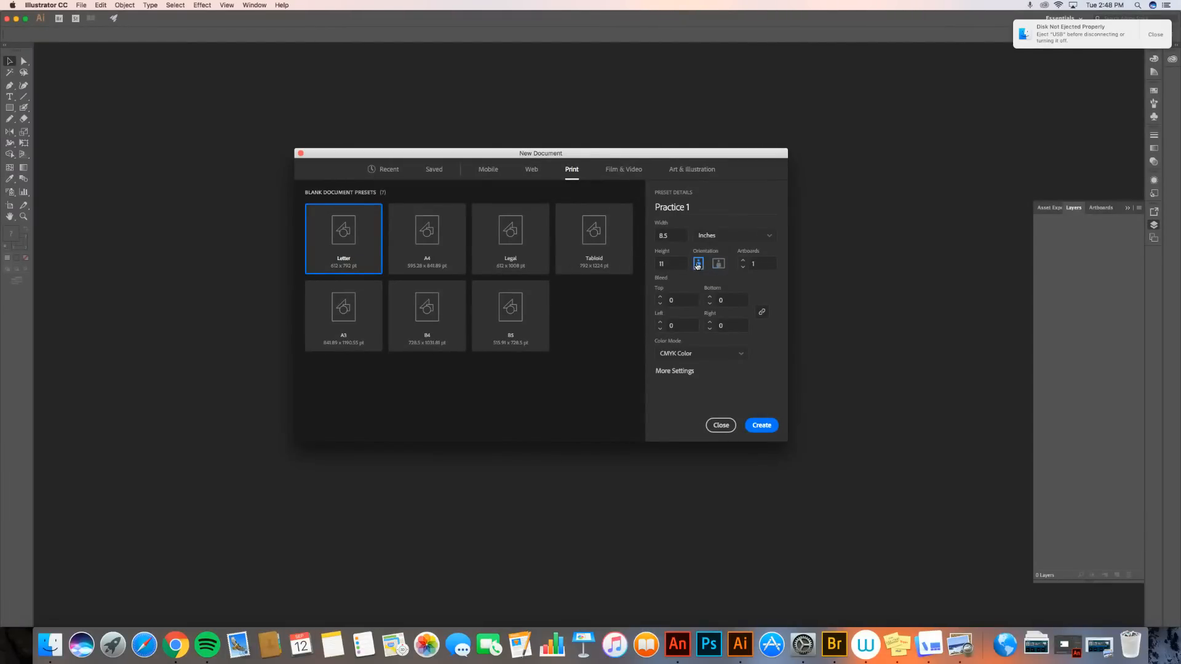
{"action": "left_click", "coordinate": [717, 264]}
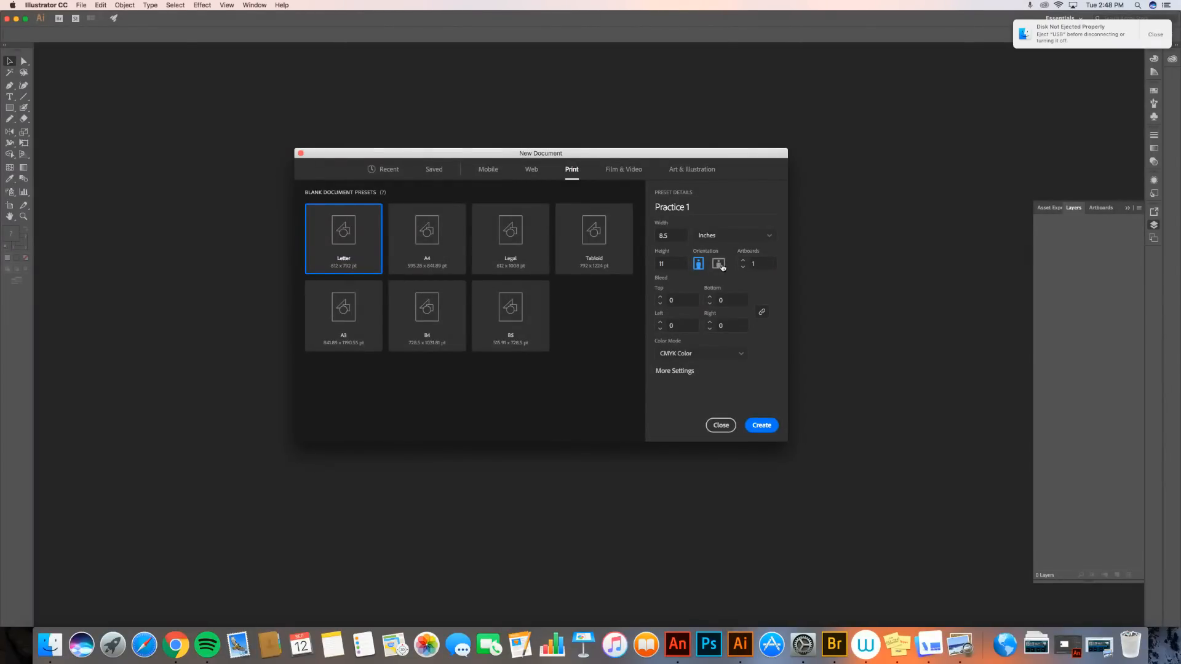
{"action": "left_click", "coordinate": [717, 264]}
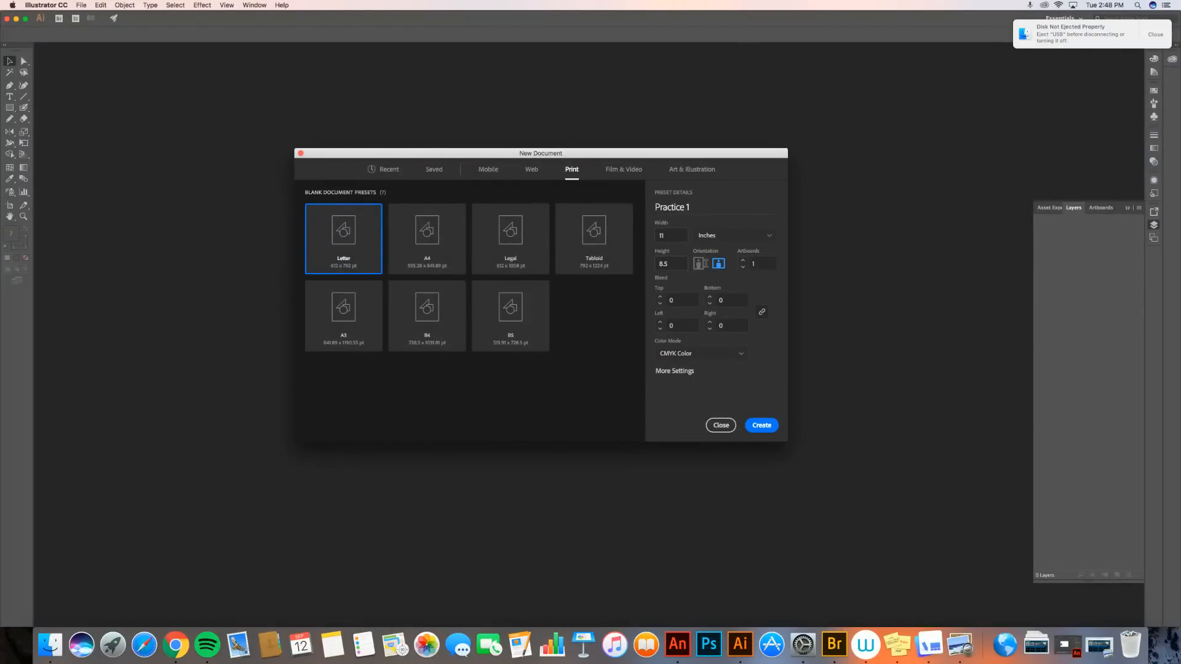
{"action": "left_click", "coordinate": [699, 263]}
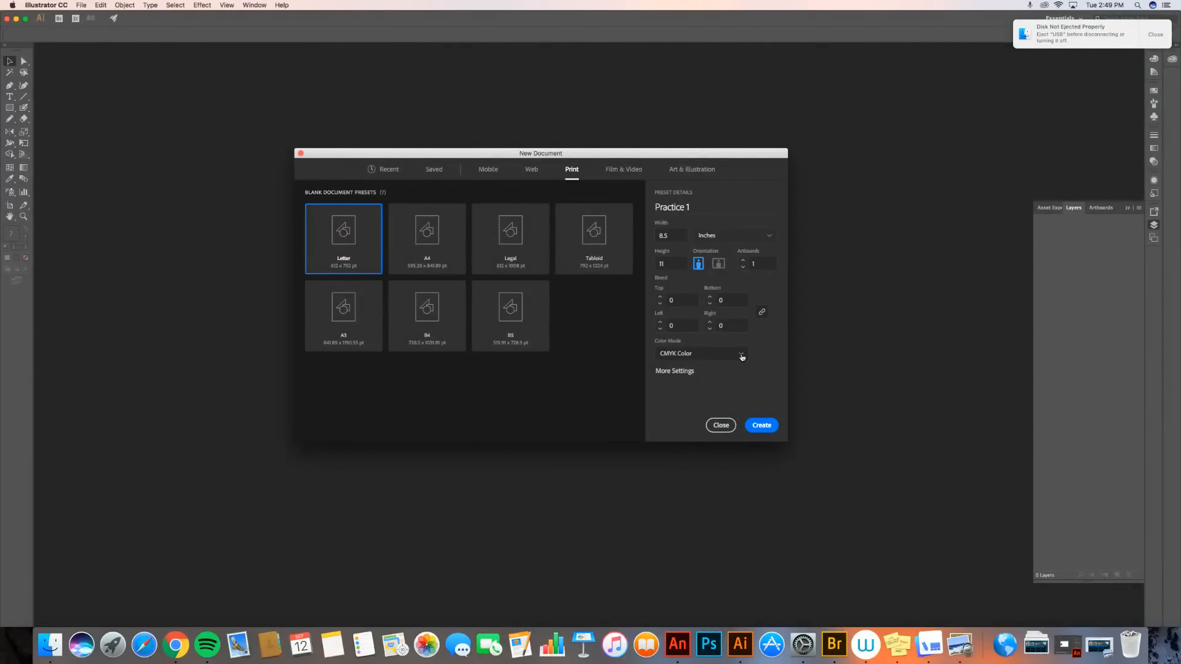
Change the document's colour mode from CMYK to RGB Color
{"action": "left_click", "coordinate": [700, 353]}
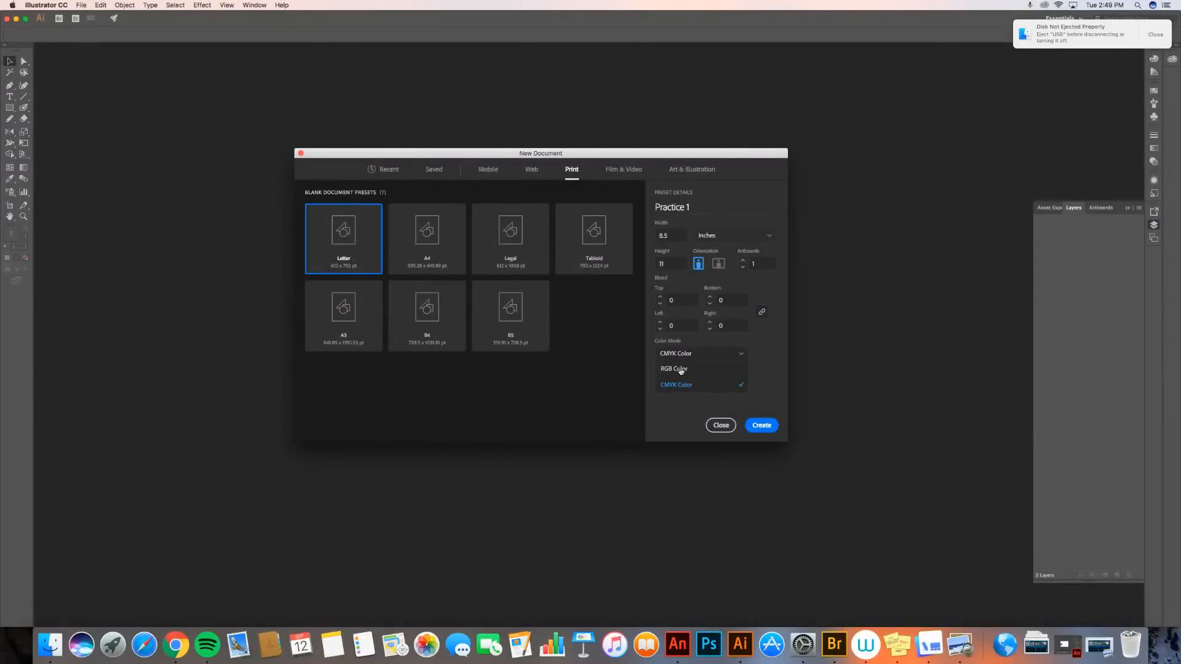
{"action": "left_click", "coordinate": [673, 368]}
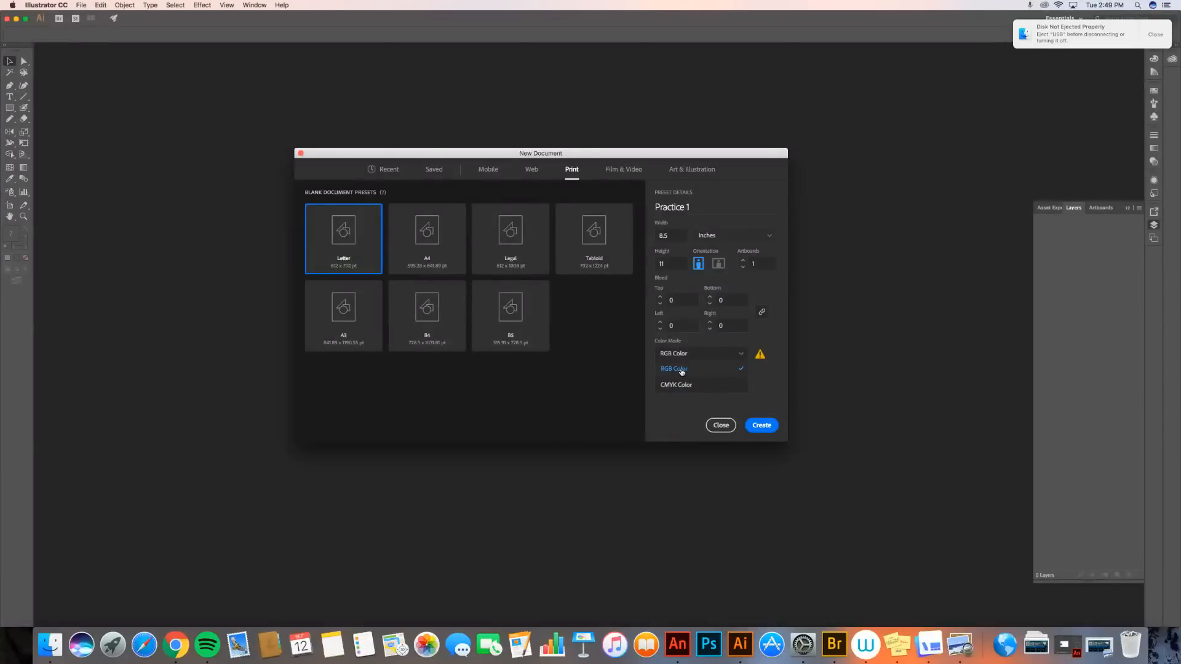
{"action": "left_click", "coordinate": [673, 368]}
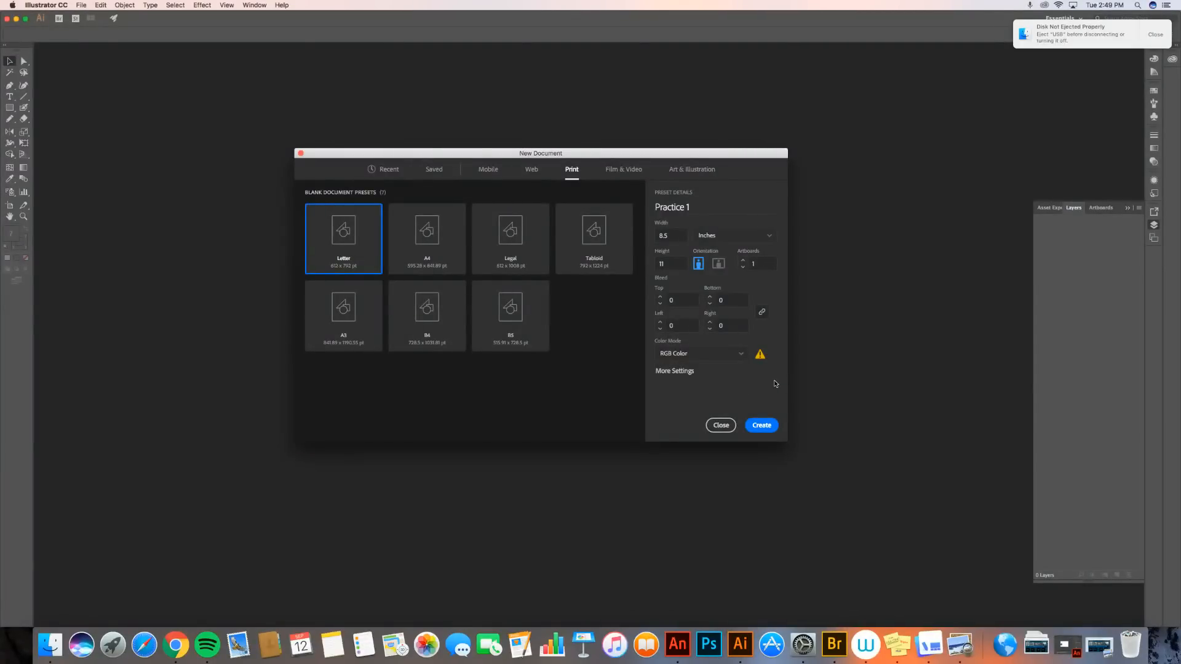
{"action": "mouse_move", "coordinate": [709, 386]}
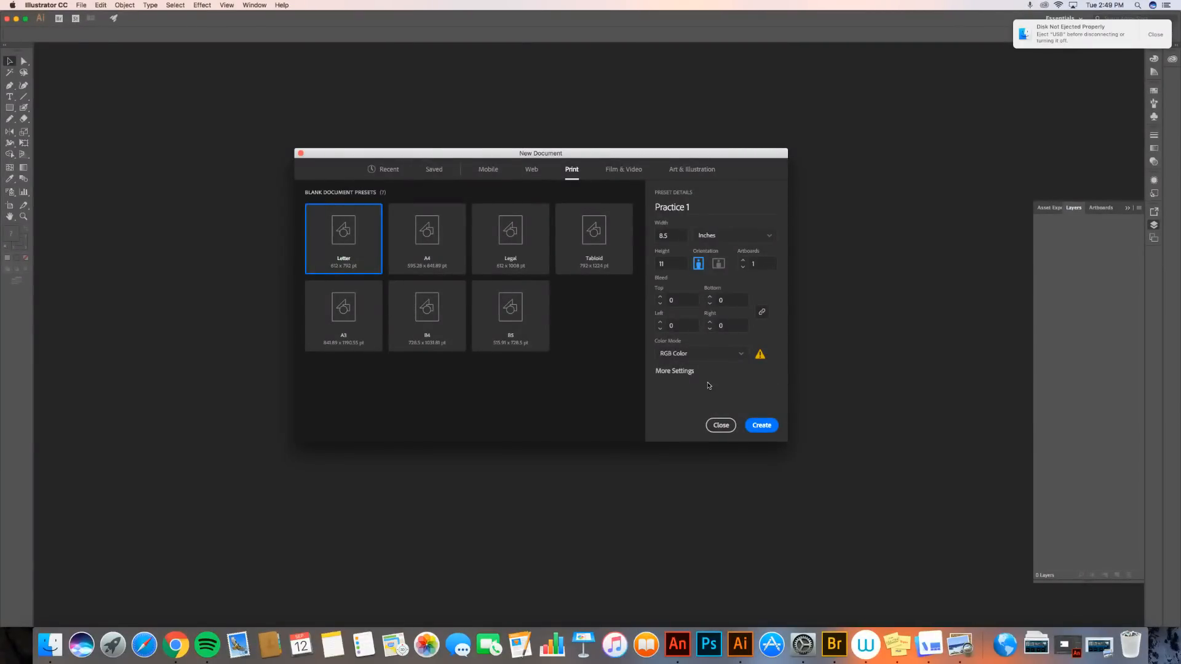
{"action": "mouse_move", "coordinate": [732, 379]}
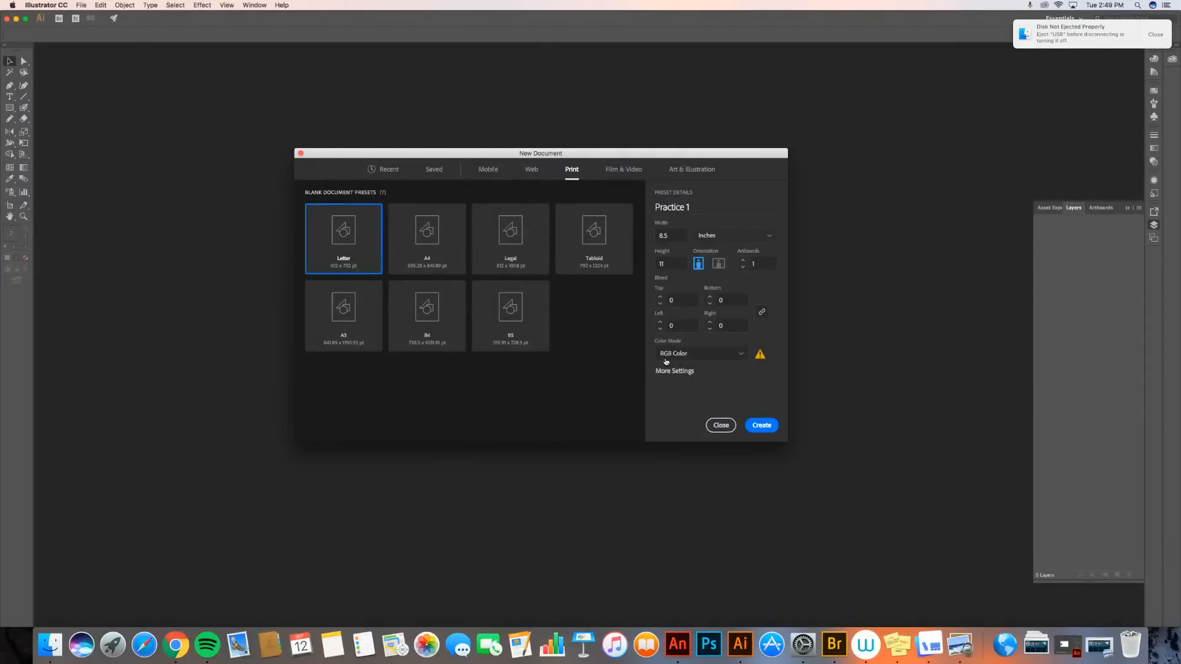
{"action": "mouse_move", "coordinate": [703, 358]}
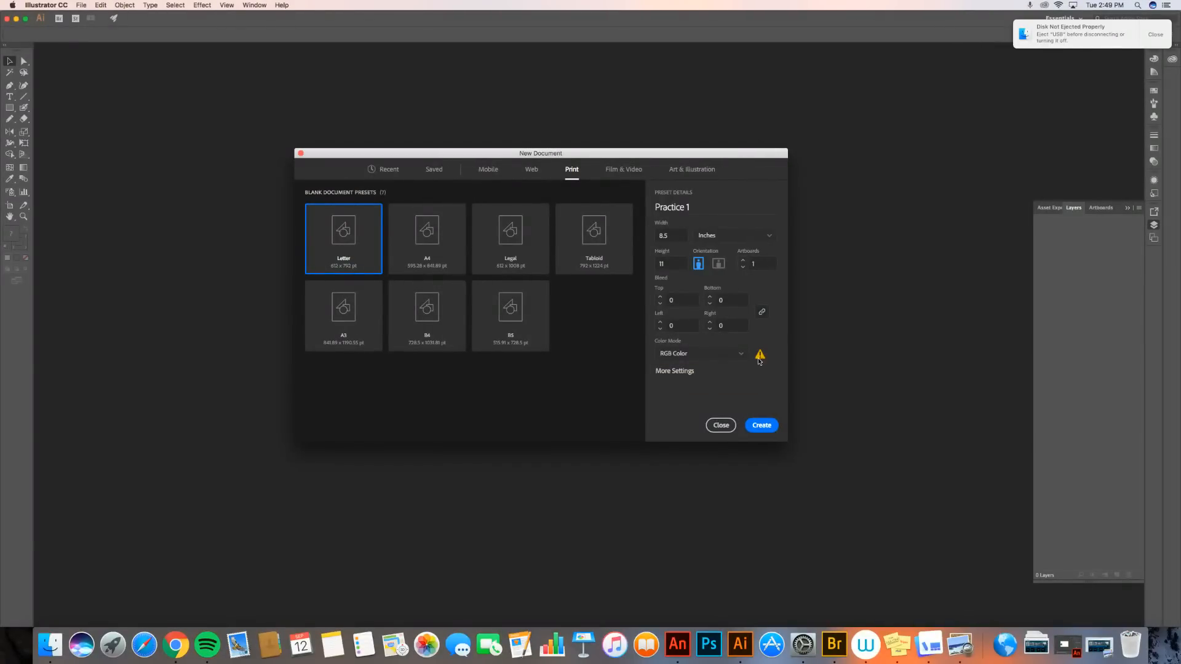
{"action": "mouse_move", "coordinate": [760, 356]}
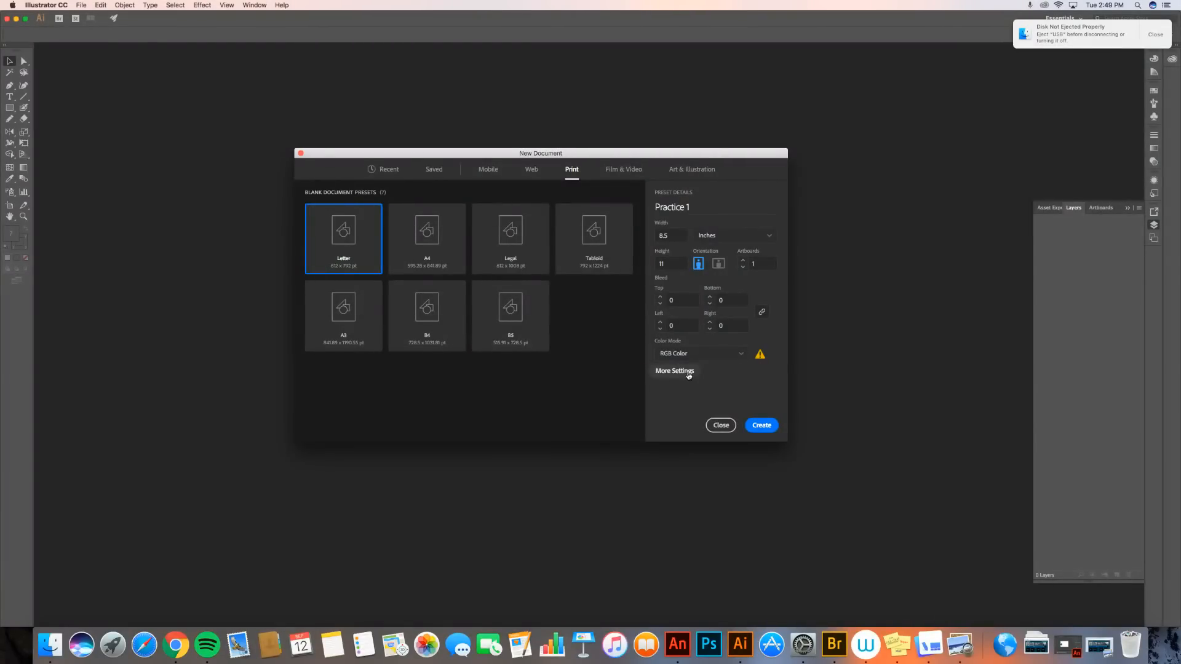
{"action": "left_click", "coordinate": [675, 371]}
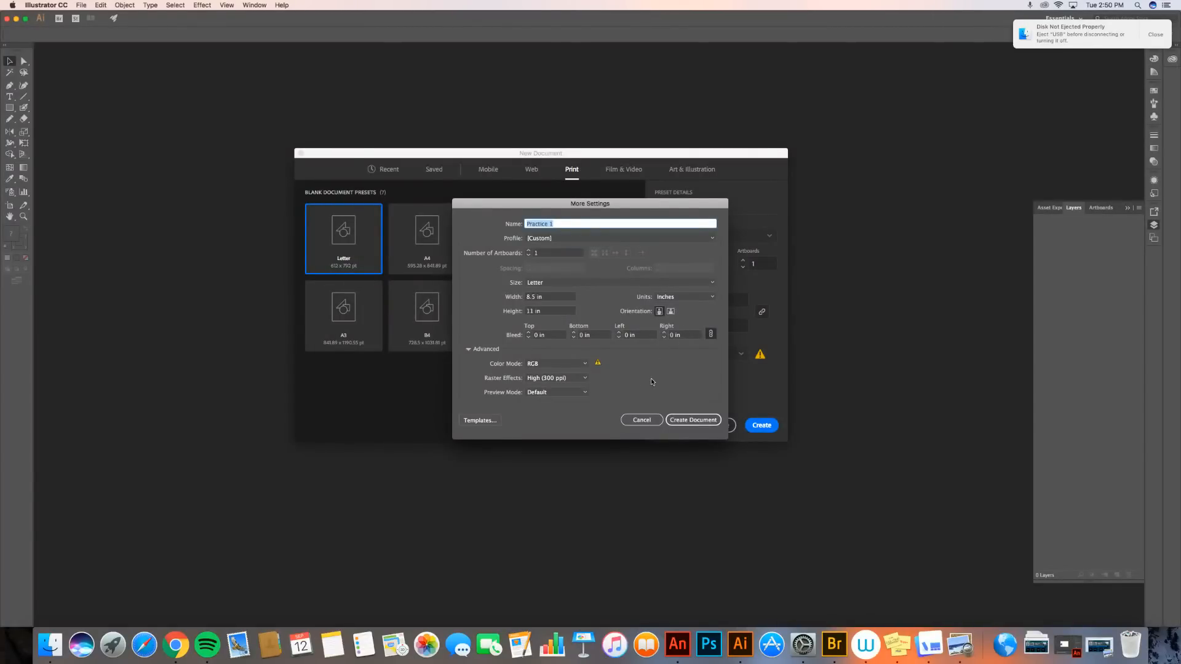
{"action": "left_click", "coordinate": [641, 419]}
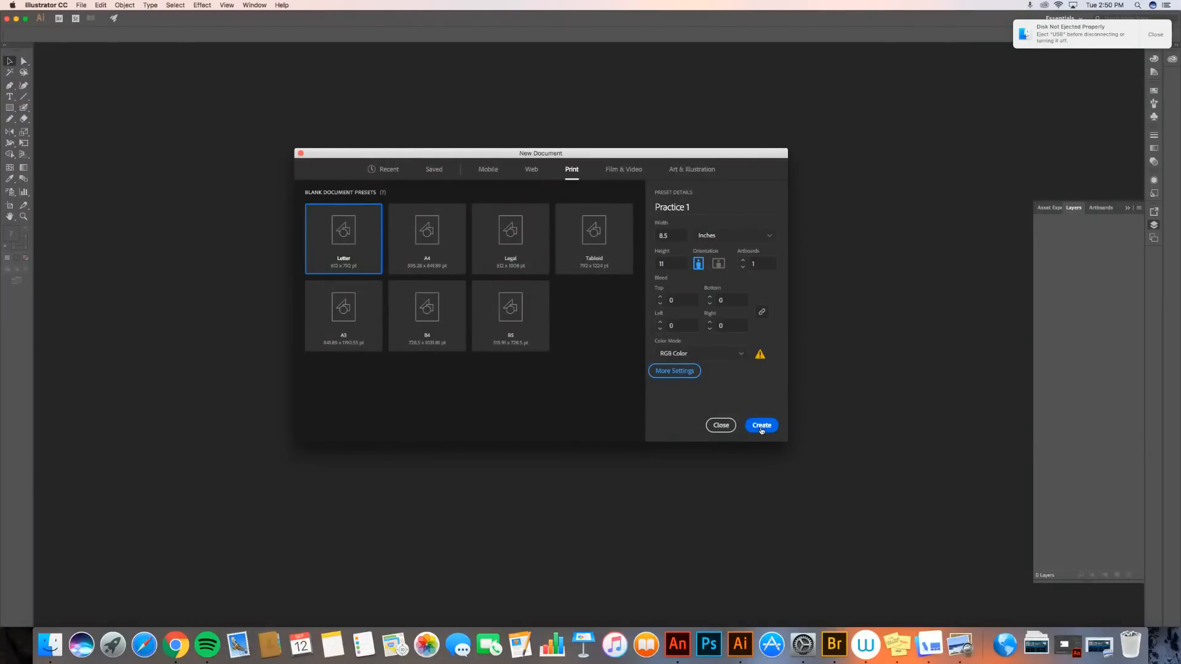
Create Practice 1 as a blank letter-size RGB artboard
{"action": "left_click", "coordinate": [760, 426]}
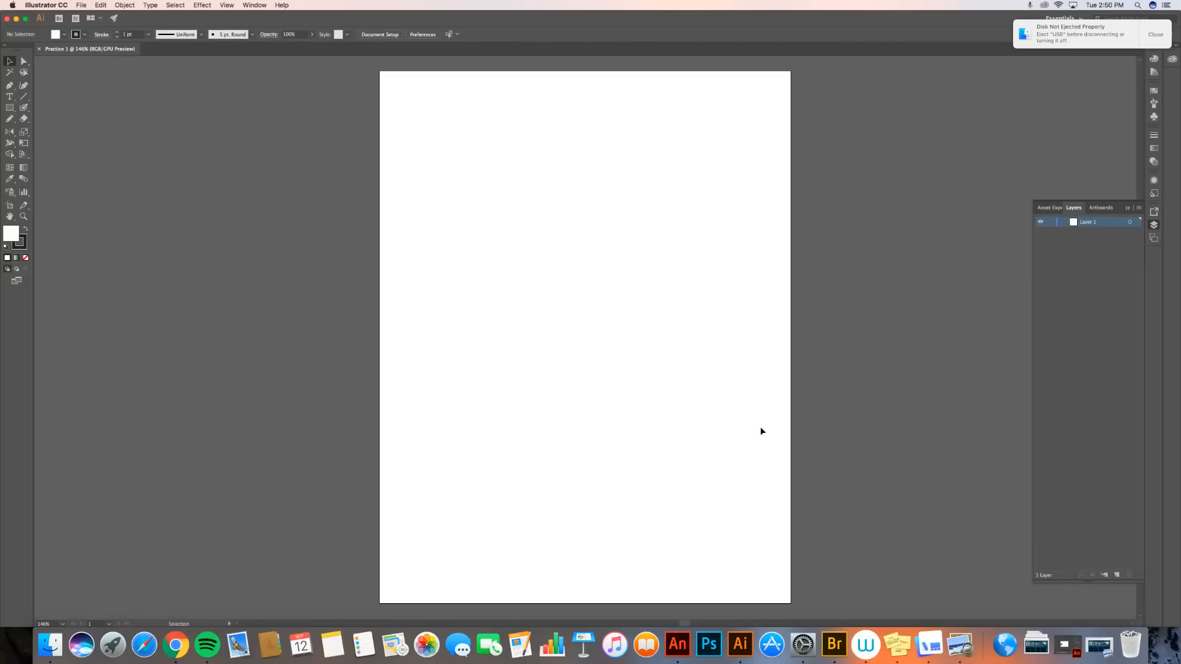
{"action": "mouse_move", "coordinate": [737, 99]}
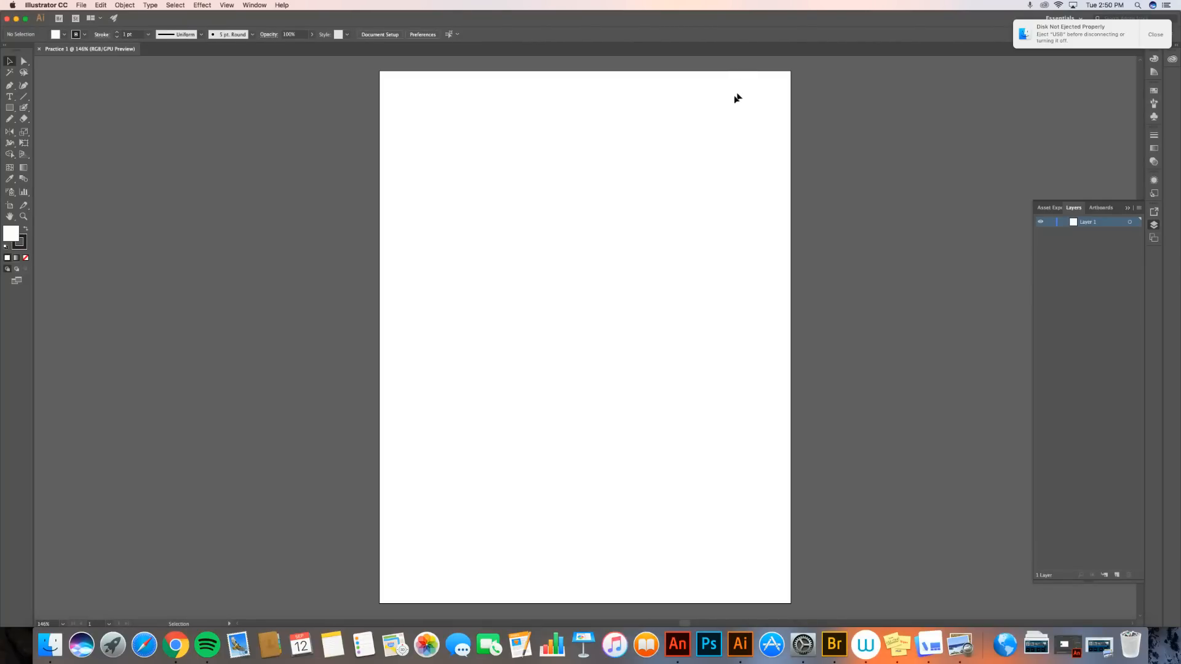
{"action": "mouse_move", "coordinate": [781, 577]}
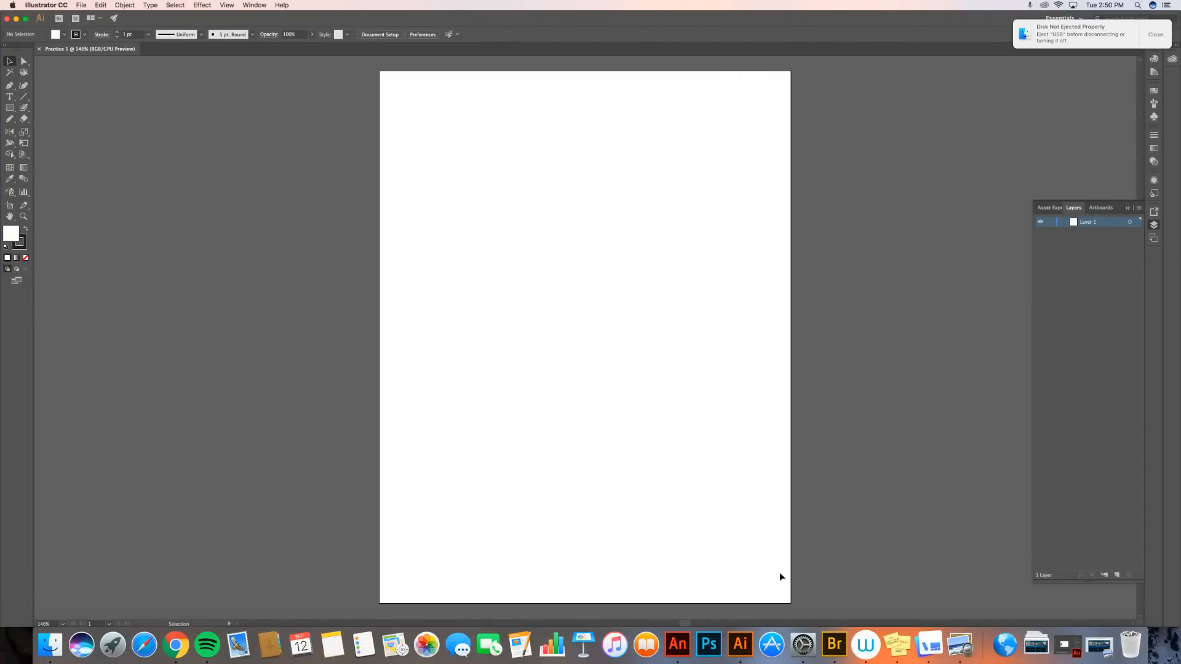
{"action": "mouse_move", "coordinate": [247, 317]}
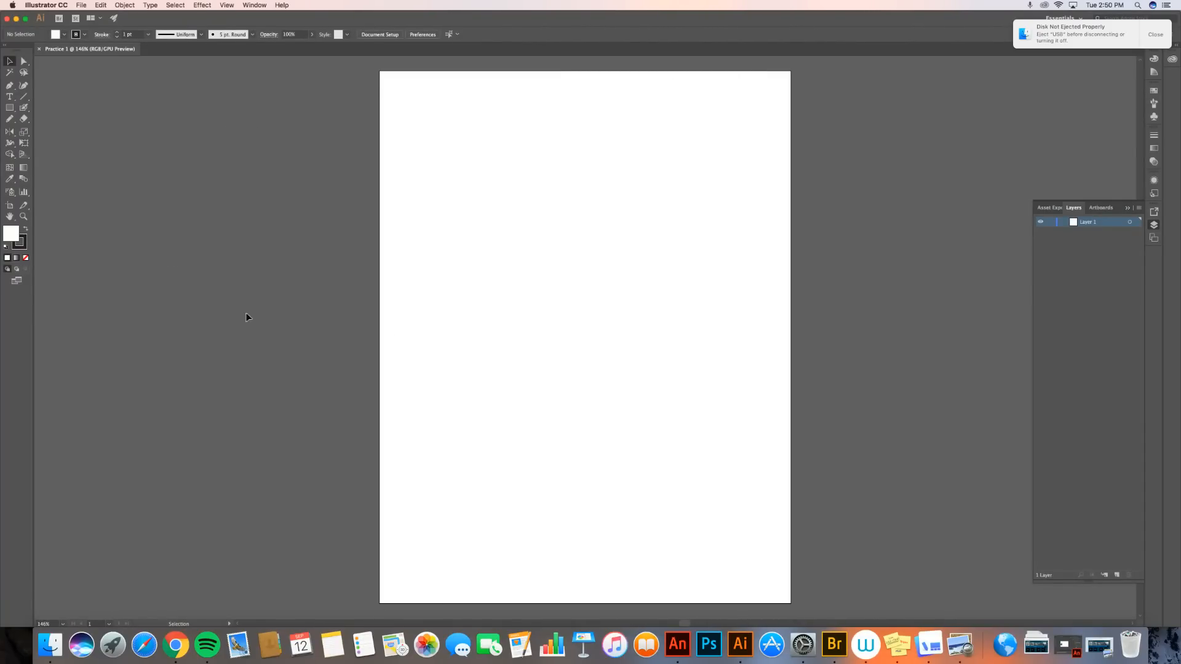
{"action": "mouse_move", "coordinate": [518, 297]}
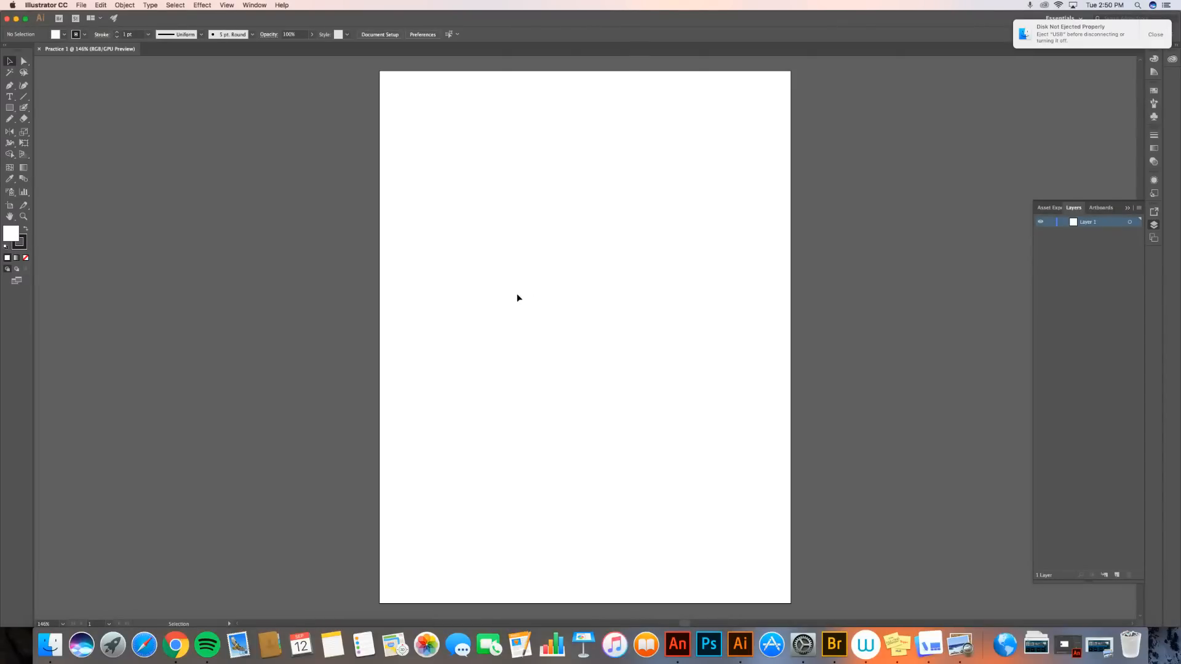
{"action": "mouse_move", "coordinate": [293, 341]}
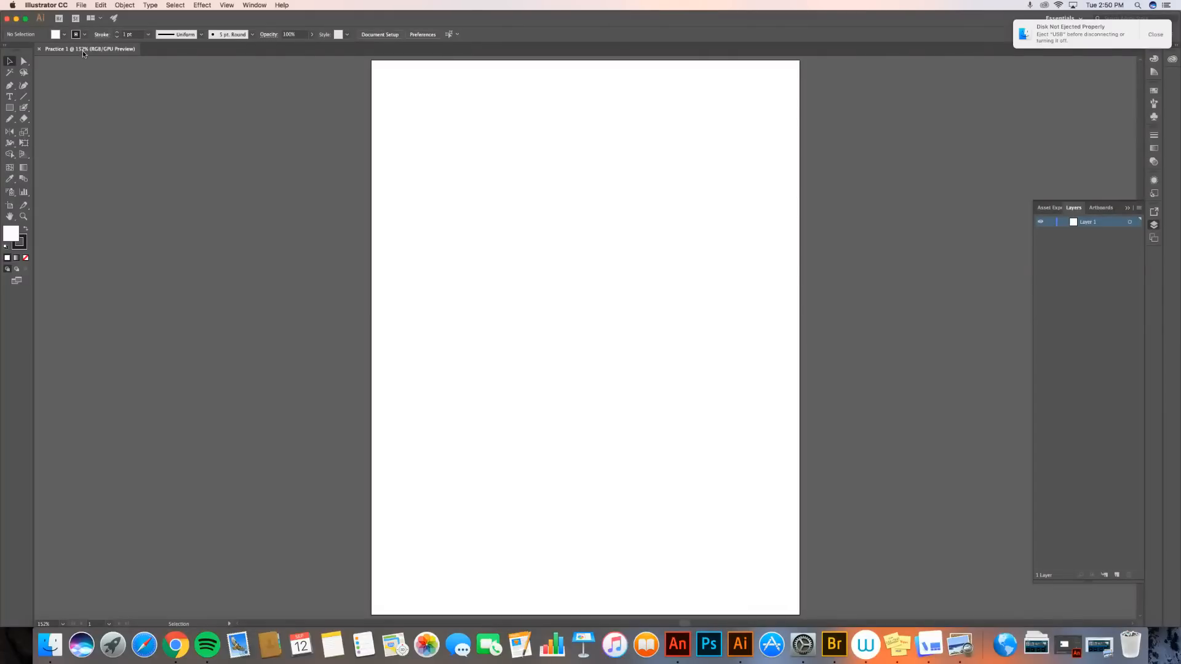
{"action": "mouse_move", "coordinate": [88, 49]}
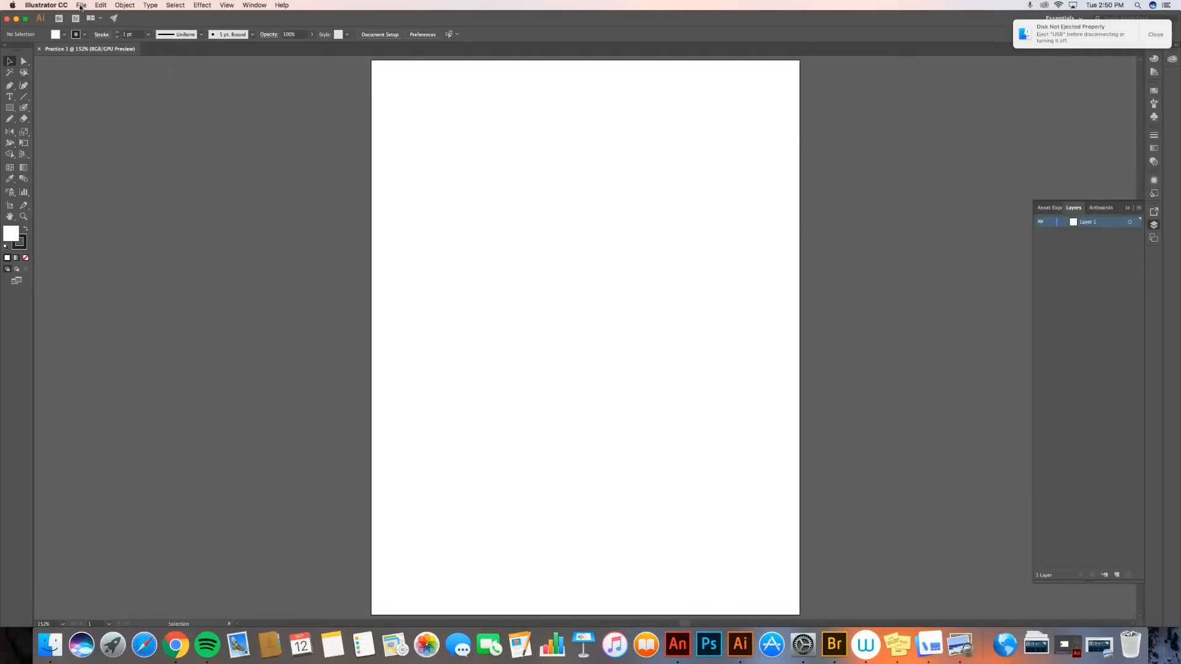
{"action": "mouse_move", "coordinate": [11, 110]}
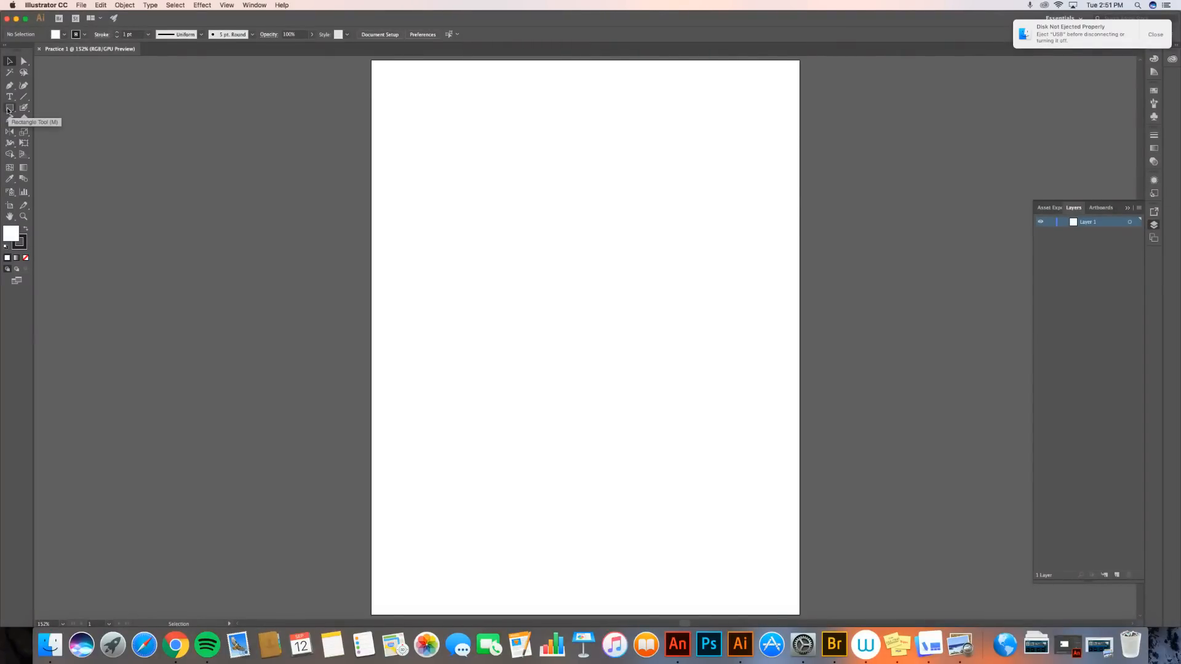
Create a second new document named Practice 2 alongside Practice 1
{"action": "left_click", "coordinate": [81, 5]}
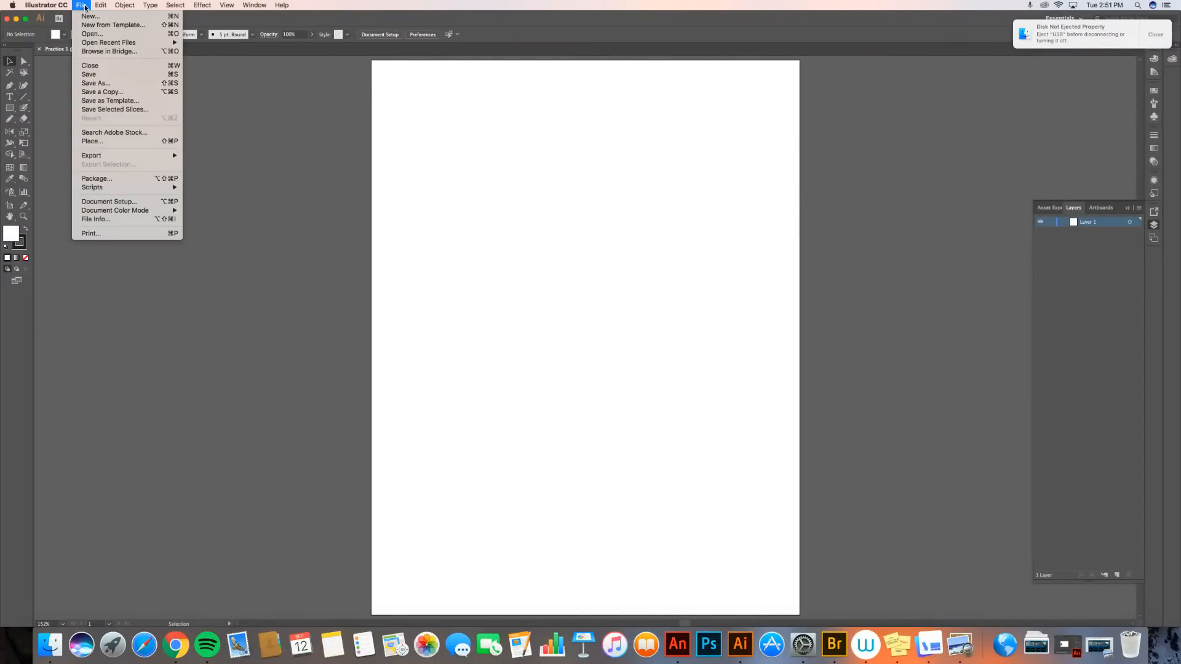
{"action": "left_click", "coordinate": [90, 16]}
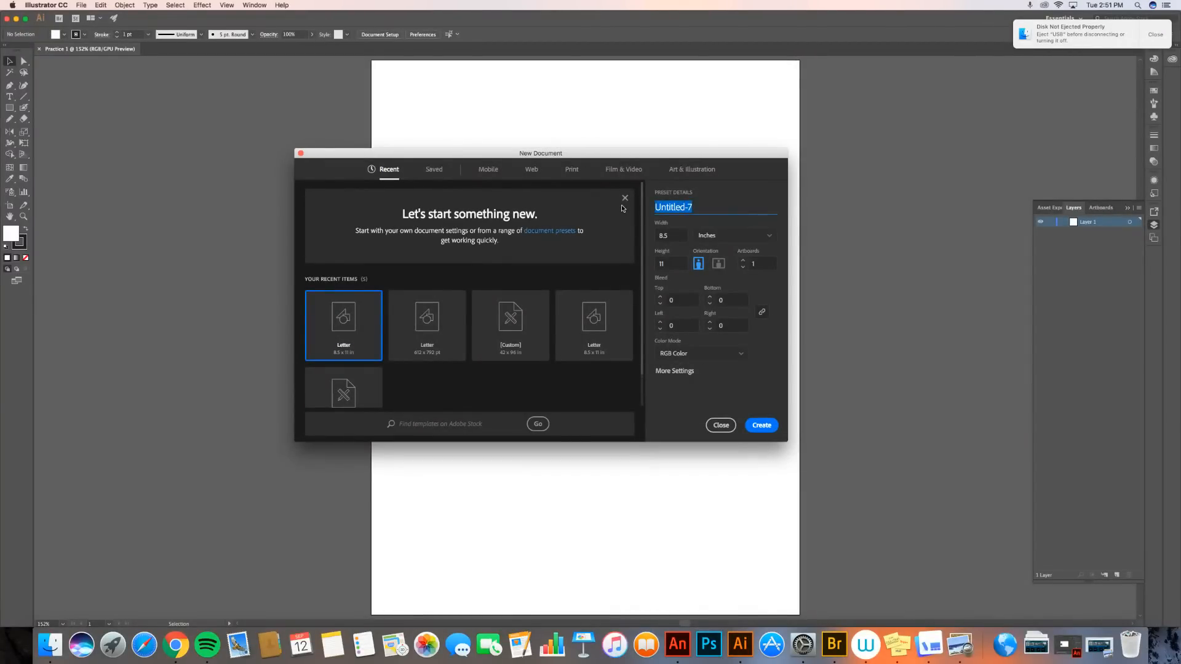
{"action": "type", "text": "Pr"}
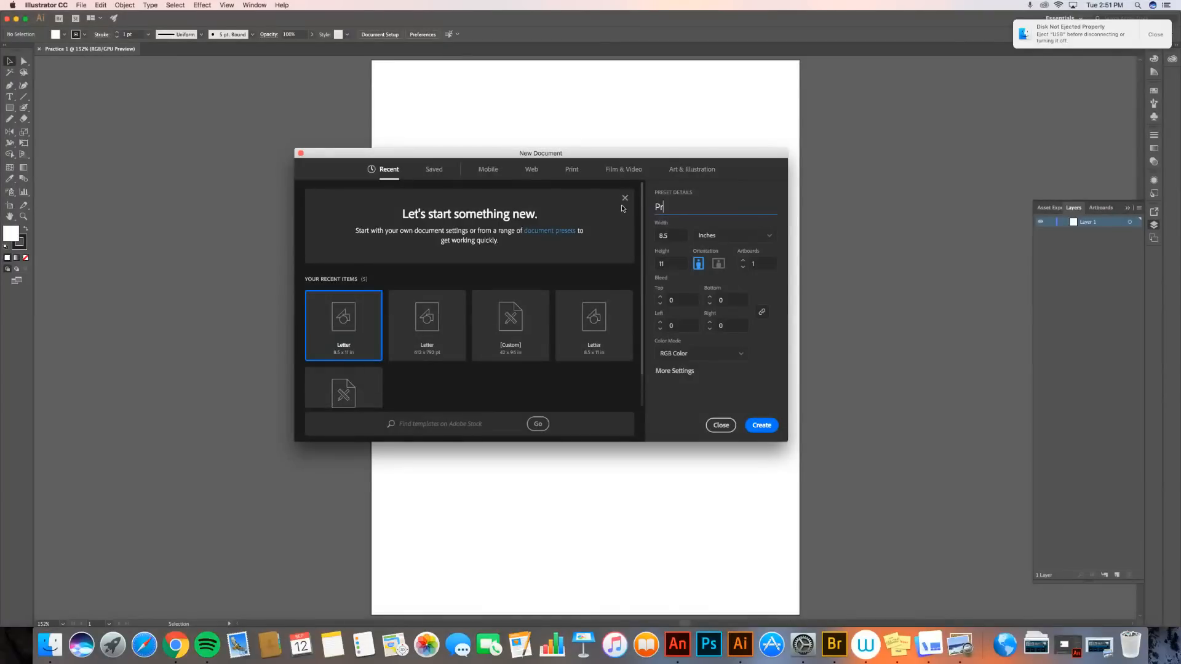
{"action": "left_click", "coordinate": [761, 425]}
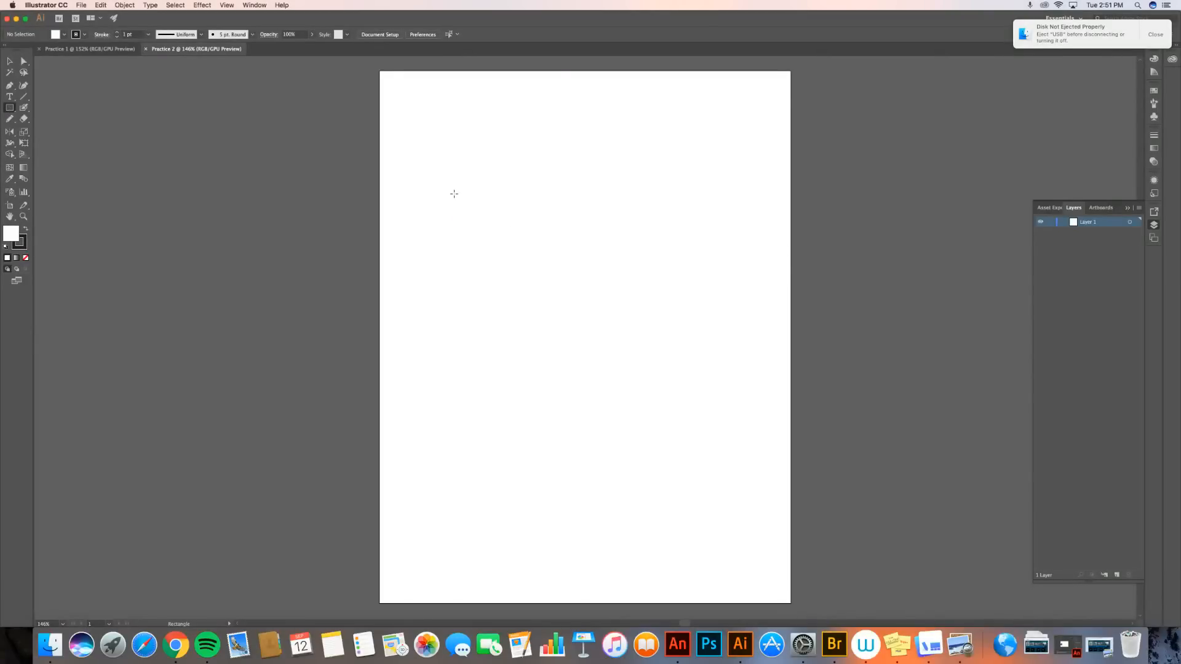
Draw a large circle in the middle of the page with the Ellipse tool
{"action": "left_click_drag", "start_coordinate": [454, 193], "coordinate": [687, 428]}
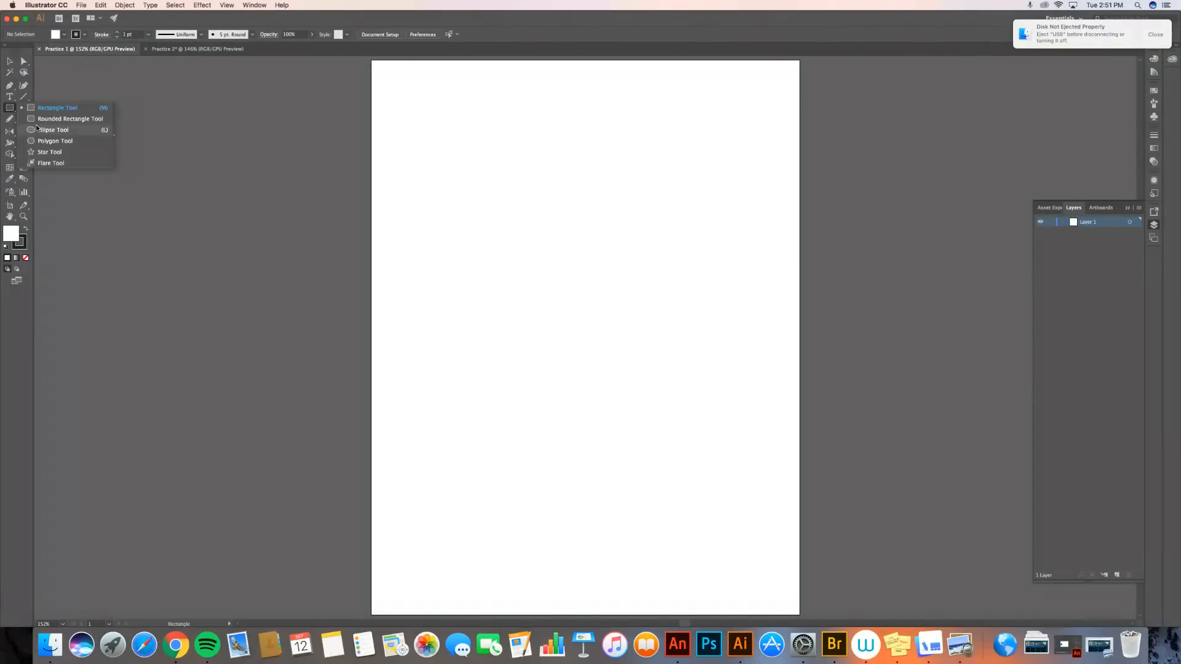
{"action": "left_click", "coordinate": [53, 129]}
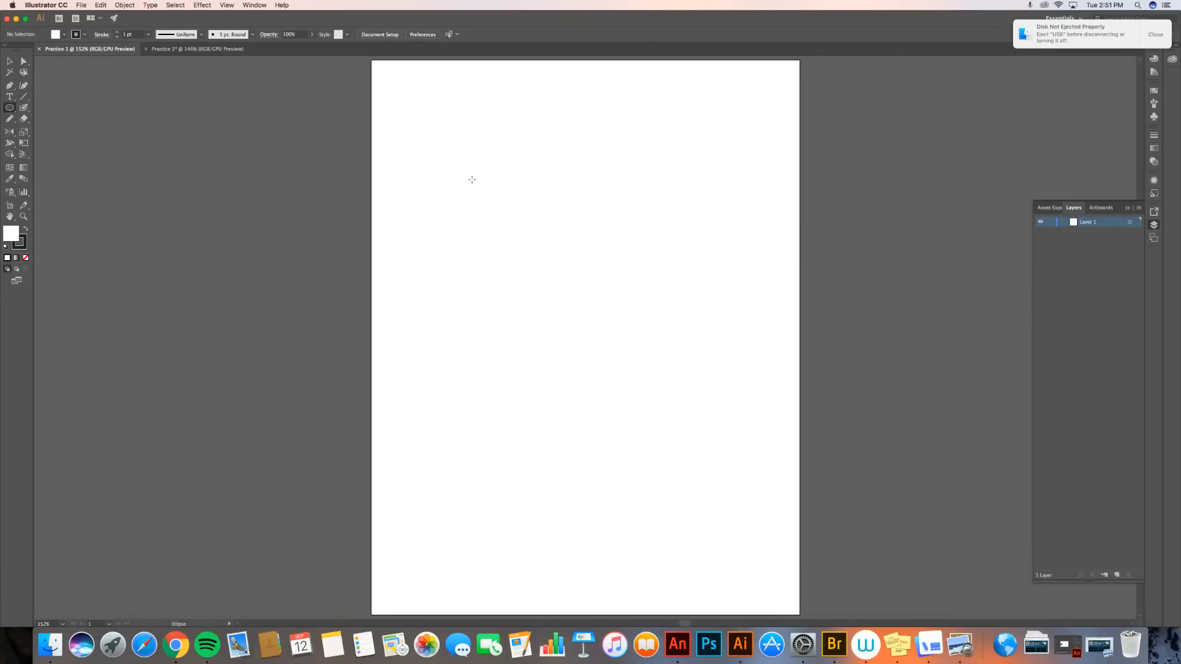
{"action": "left_click_drag", "start_coordinate": [469, 173], "coordinate": [738, 443]}
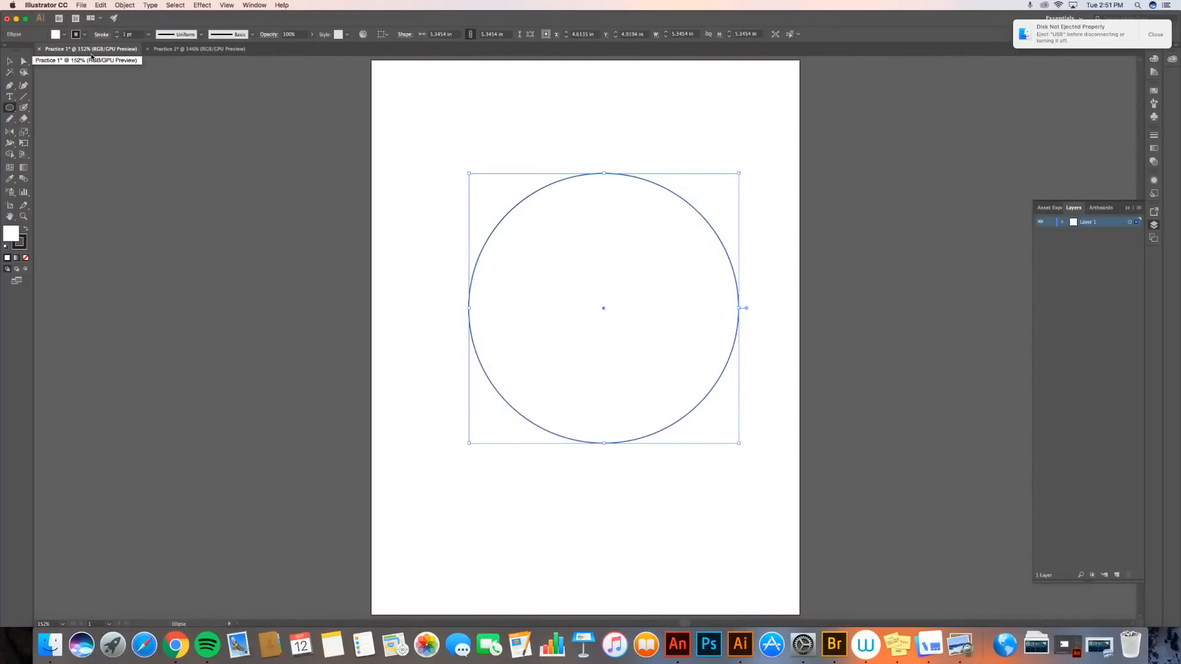
Close the Practice 2 document without saving its changes
{"action": "left_click", "coordinate": [184, 48]}
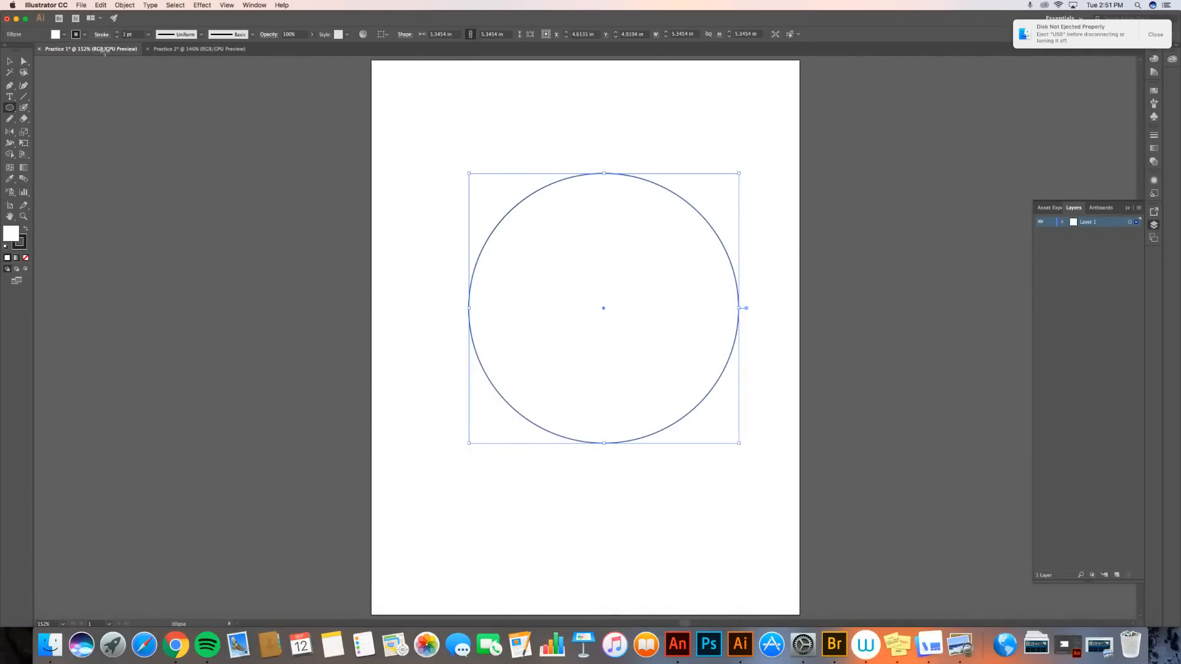
{"action": "mouse_move", "coordinate": [90, 48]}
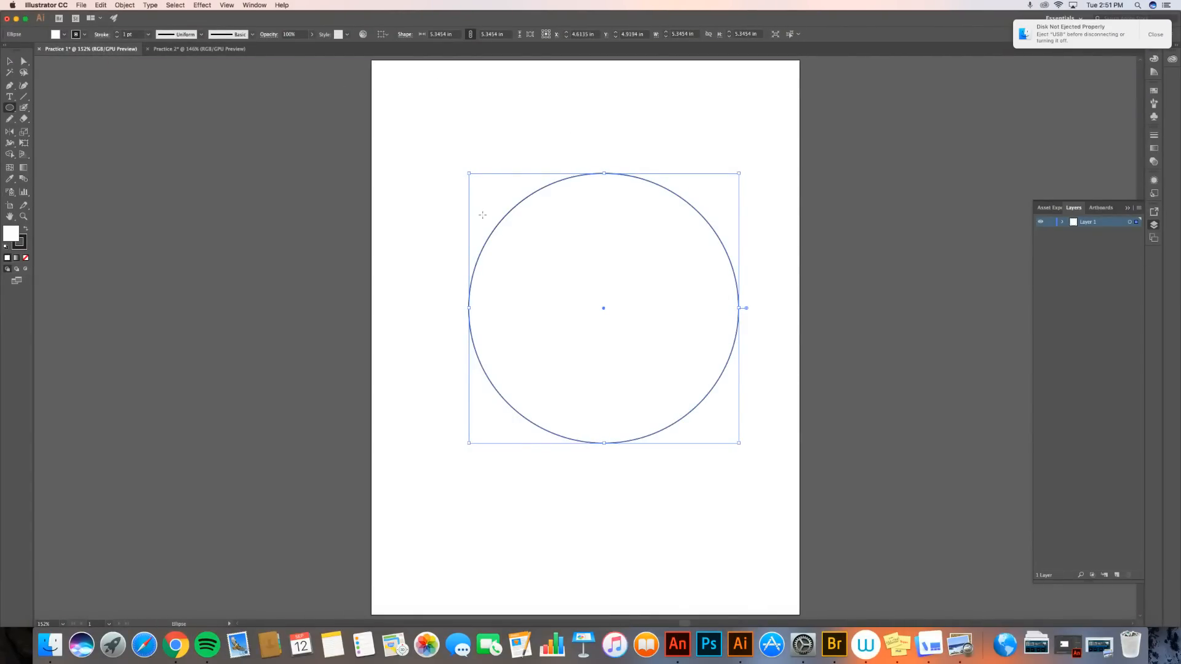
{"action": "left_click", "coordinate": [147, 48]}
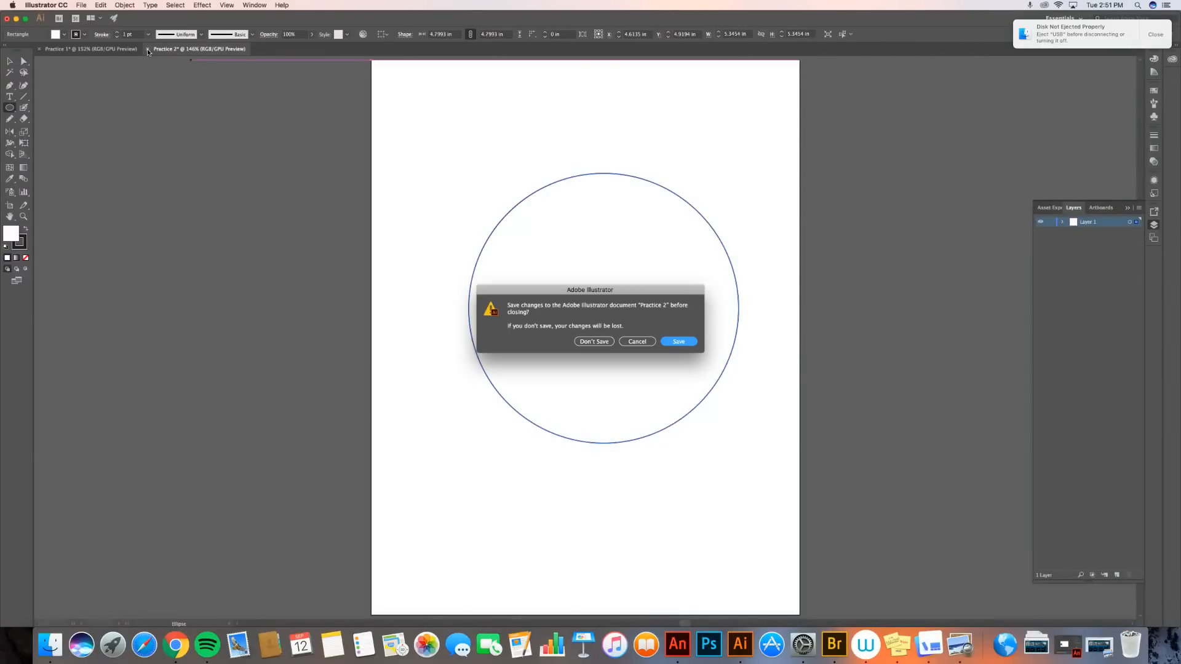
{"action": "left_click", "coordinate": [593, 340]}
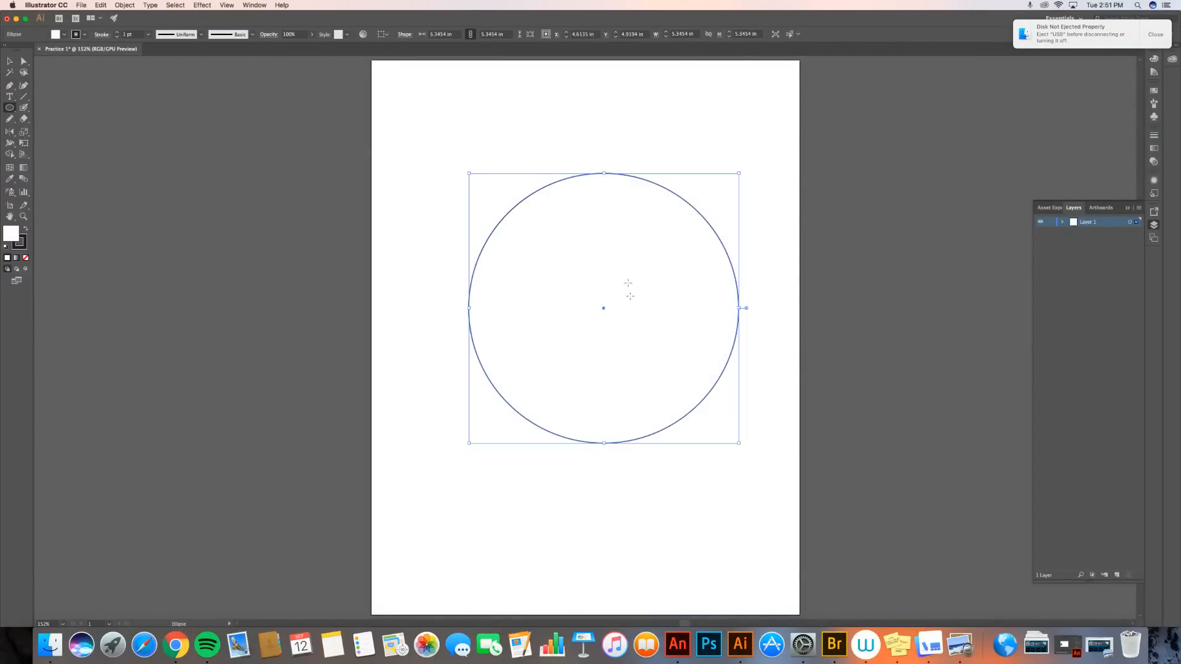